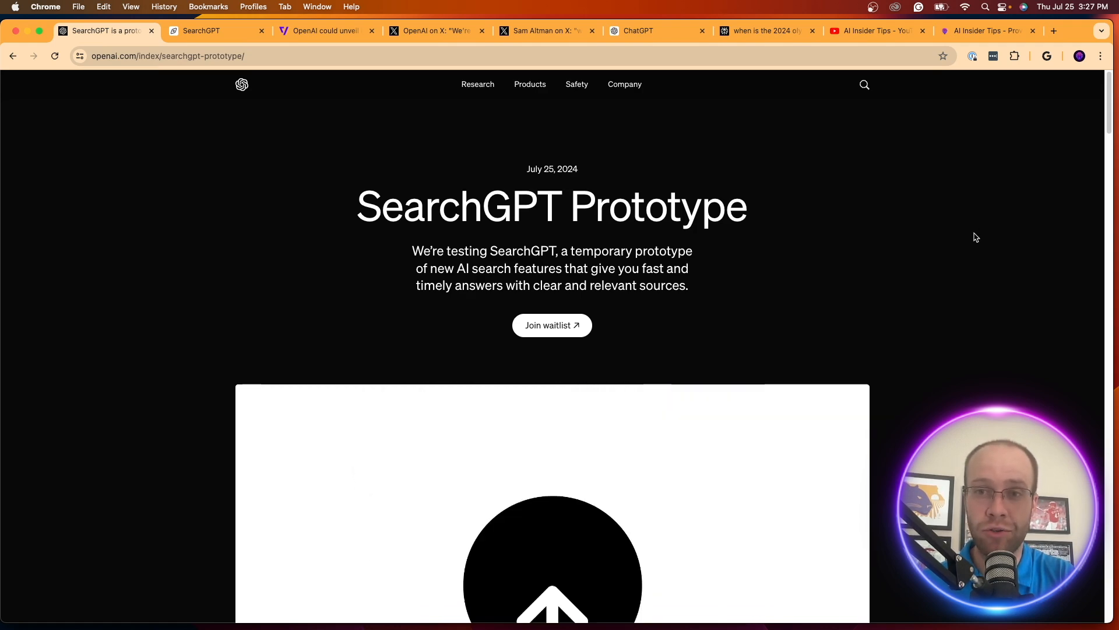
# Bring up OpenAI's SearchGPT Prototype announcement page and watch the nudibranch tide-times demo
pyautogui.scroll(-3)
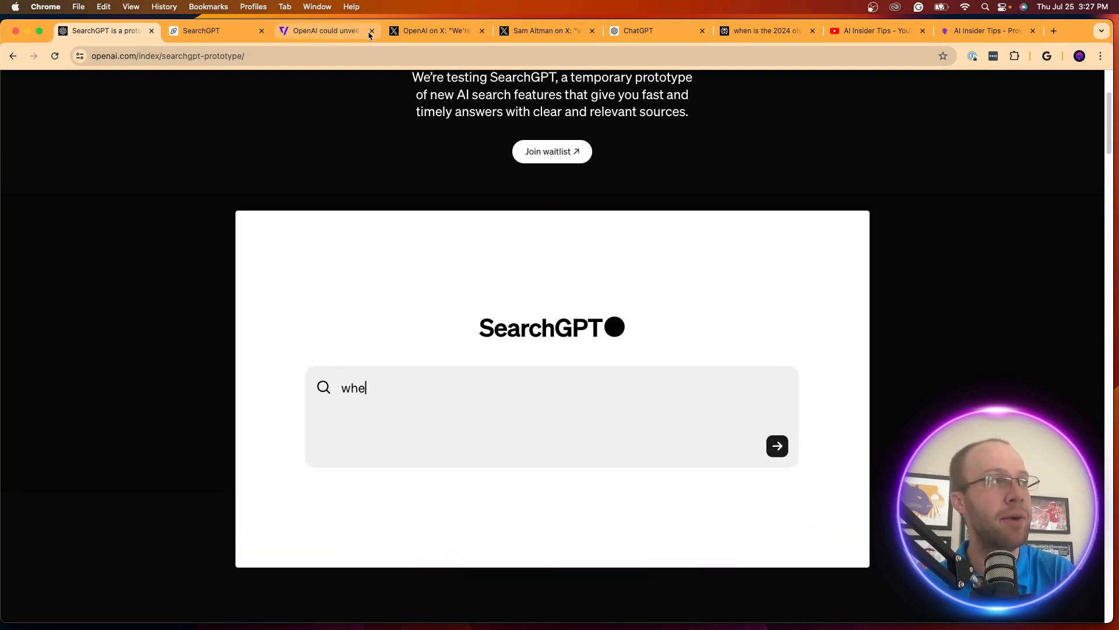
pyautogui.click(435, 31)
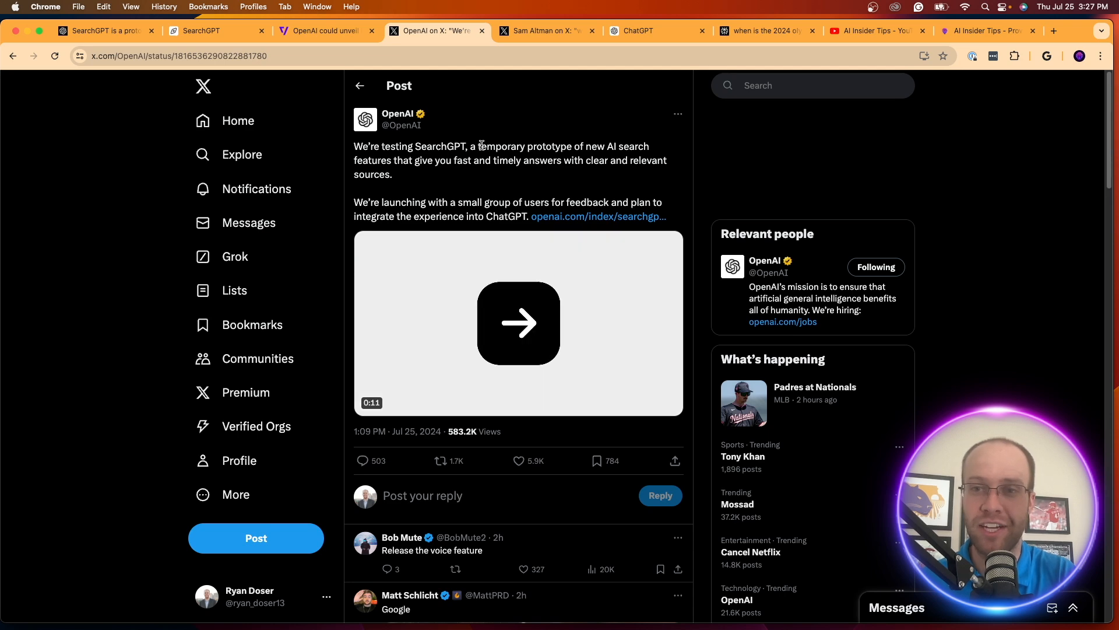
pyautogui.click(519, 322)
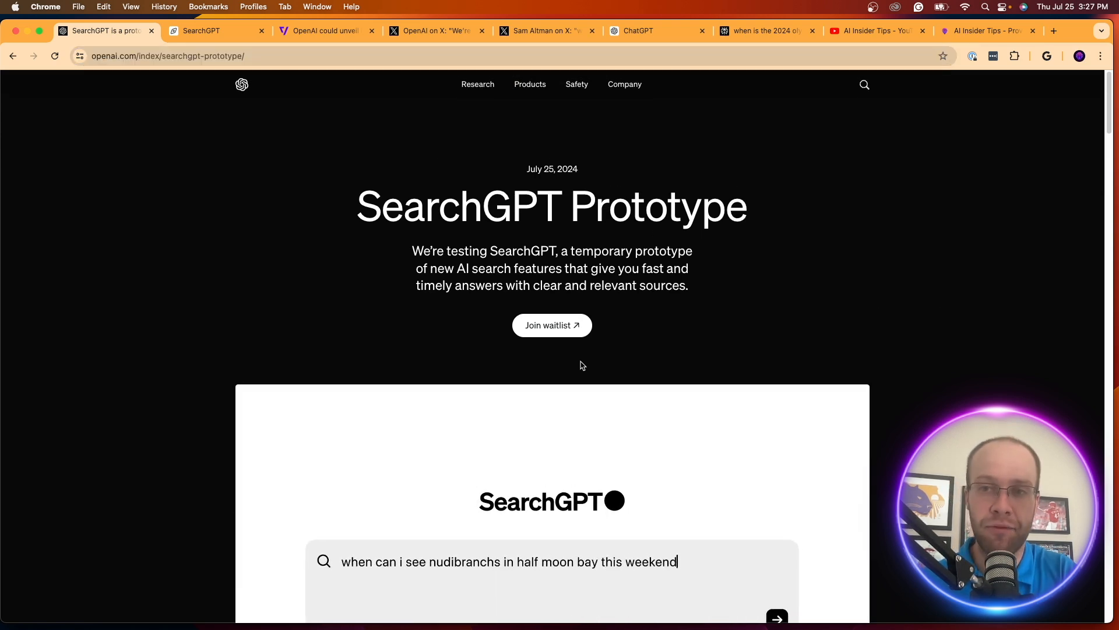
# Join the SearchGPT waitlist from the announcement, landing on the waitlist confirmation page
pyautogui.click(777, 616)
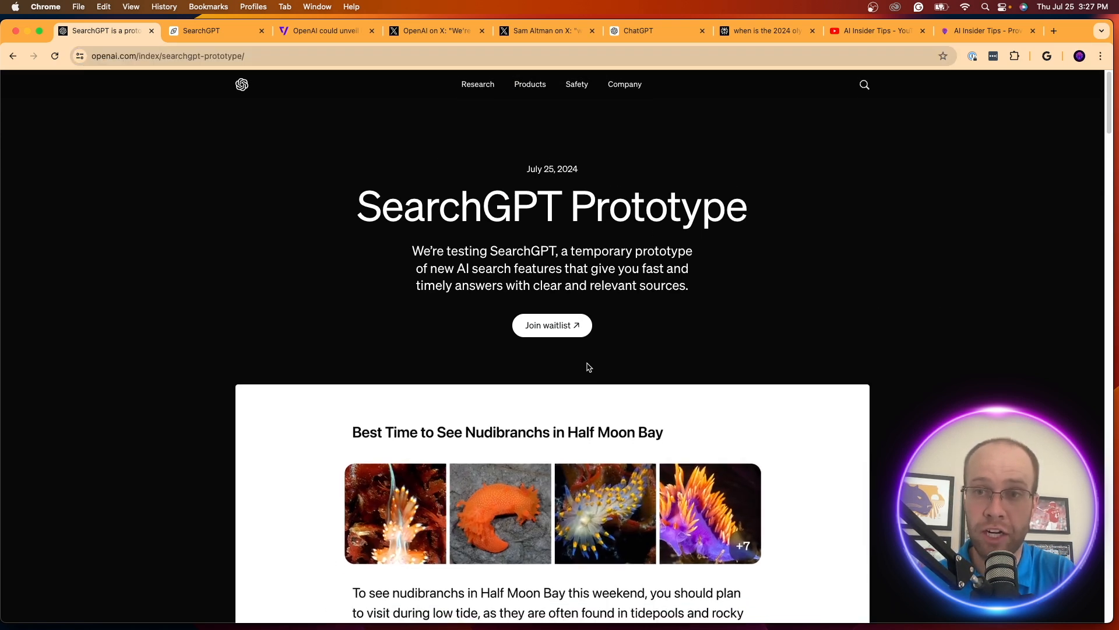
pyautogui.scroll(-3)
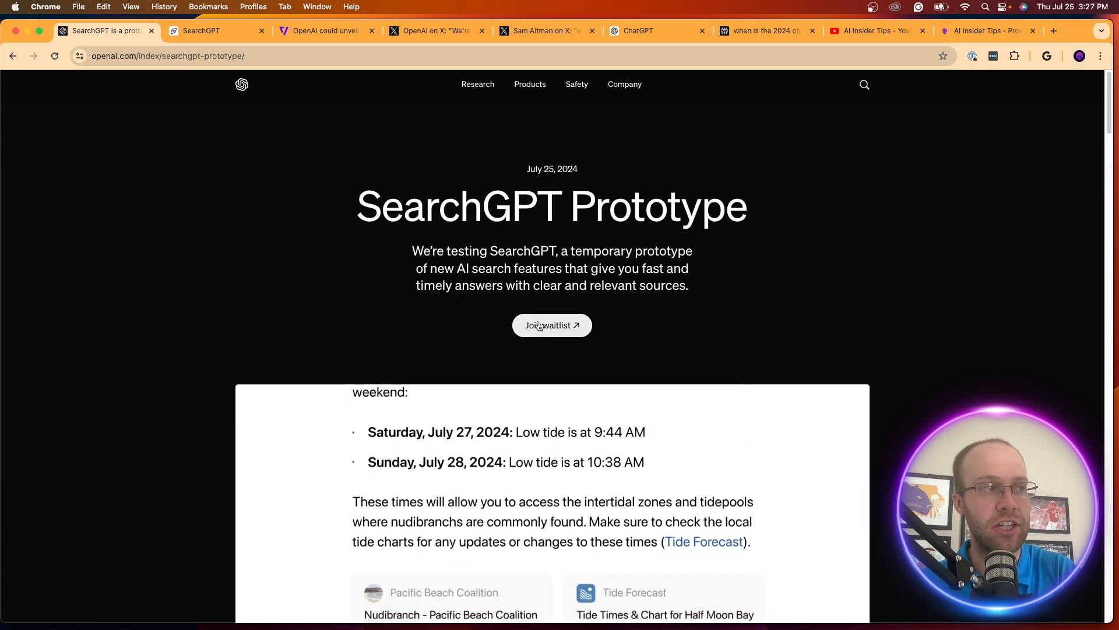
pyautogui.click(551, 325)
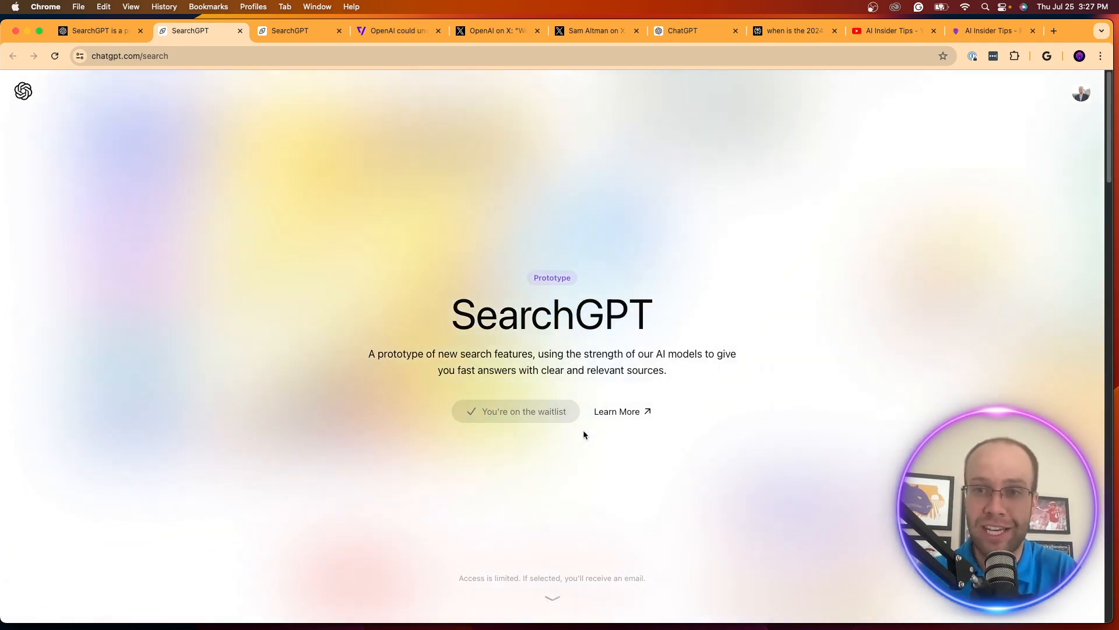
# Browse the waitlist page's feature showcase, including the answer and real-time sources demos
pyautogui.scroll(-3)
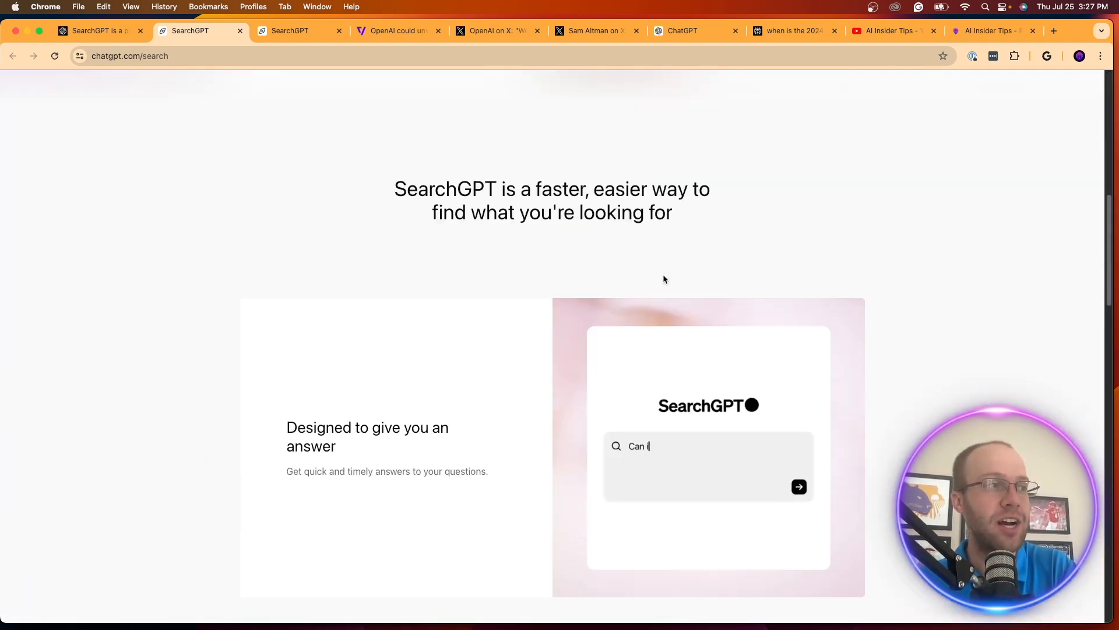
pyautogui.scroll(-3)
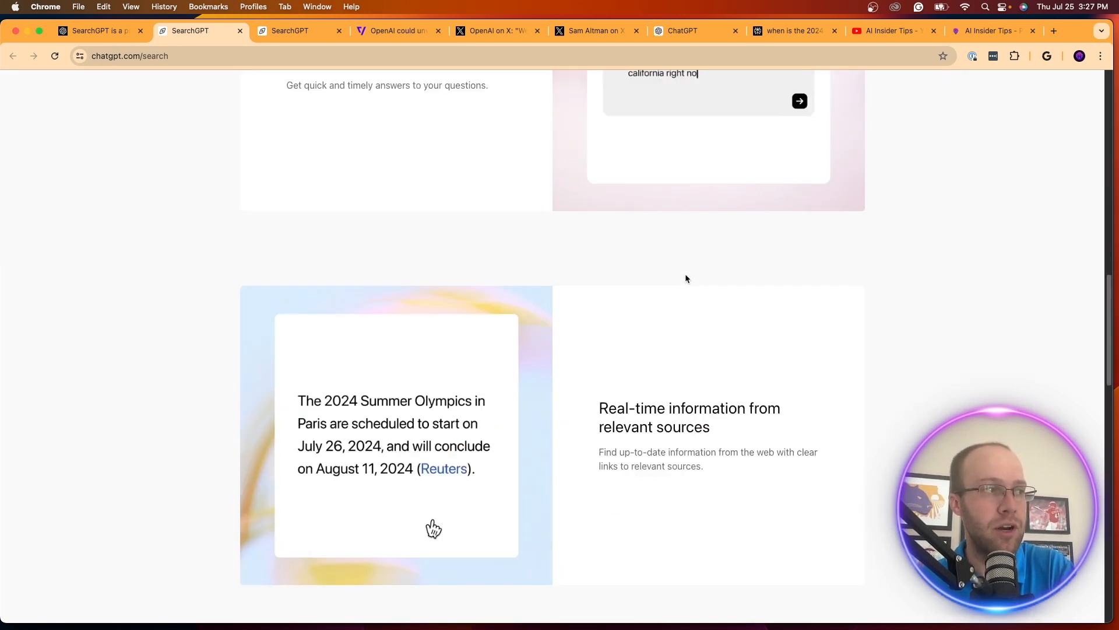
pyautogui.scroll(3)
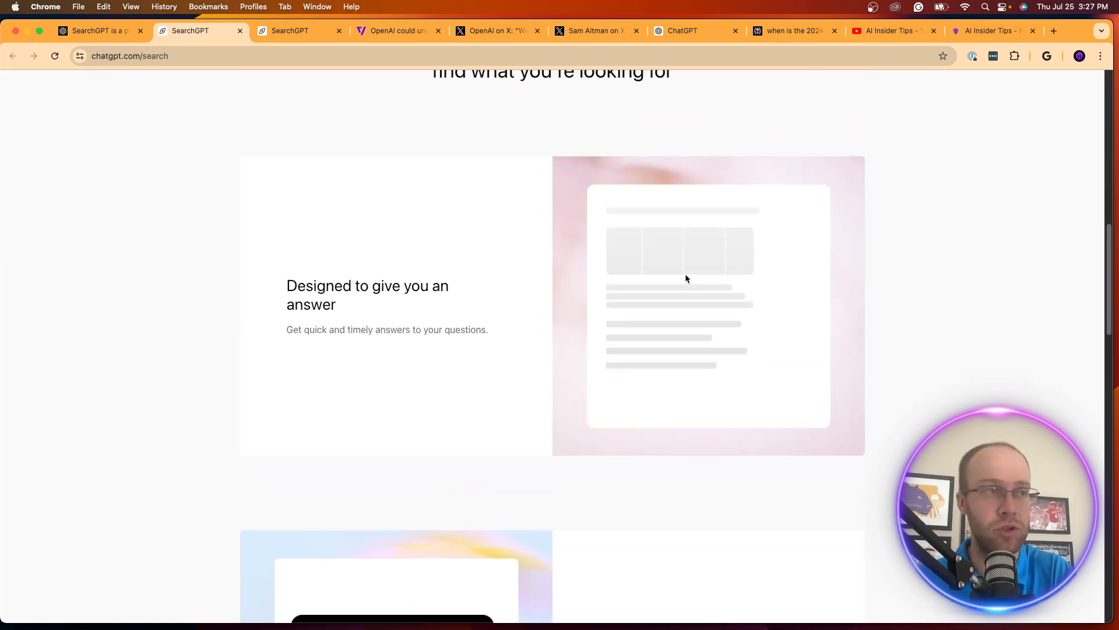
pyautogui.scroll(-3)
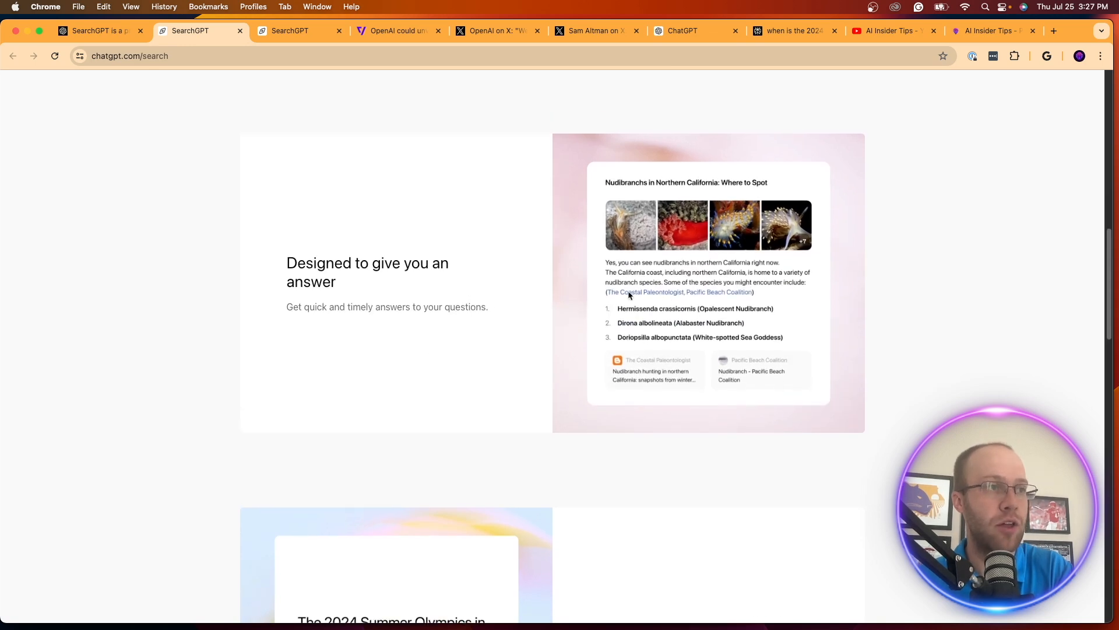
pyautogui.scroll(-3)
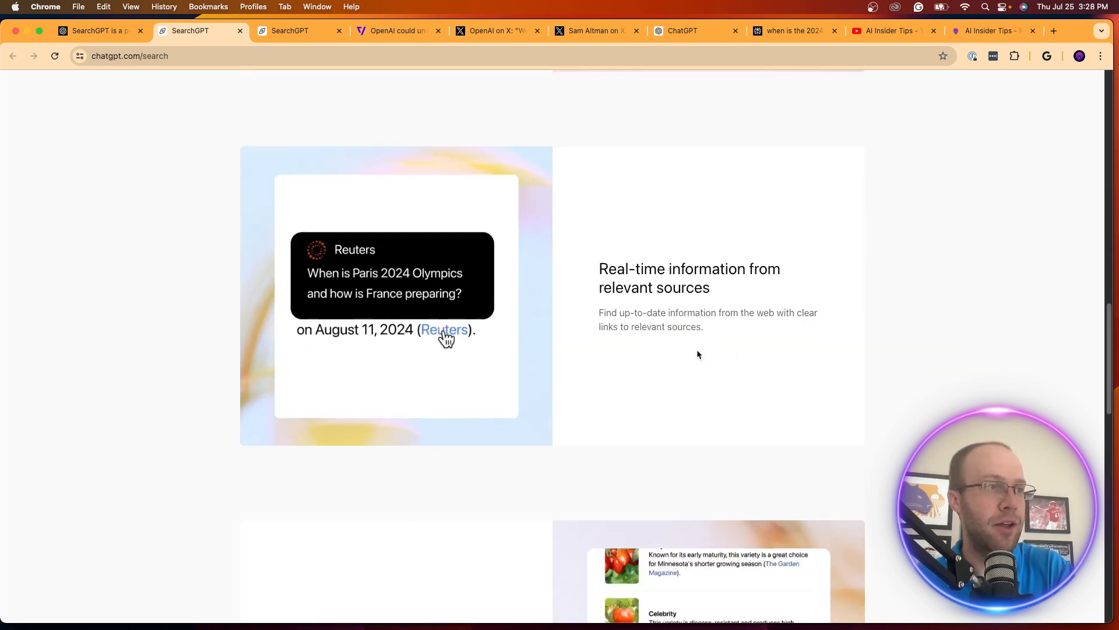
pyautogui.scroll(-3)
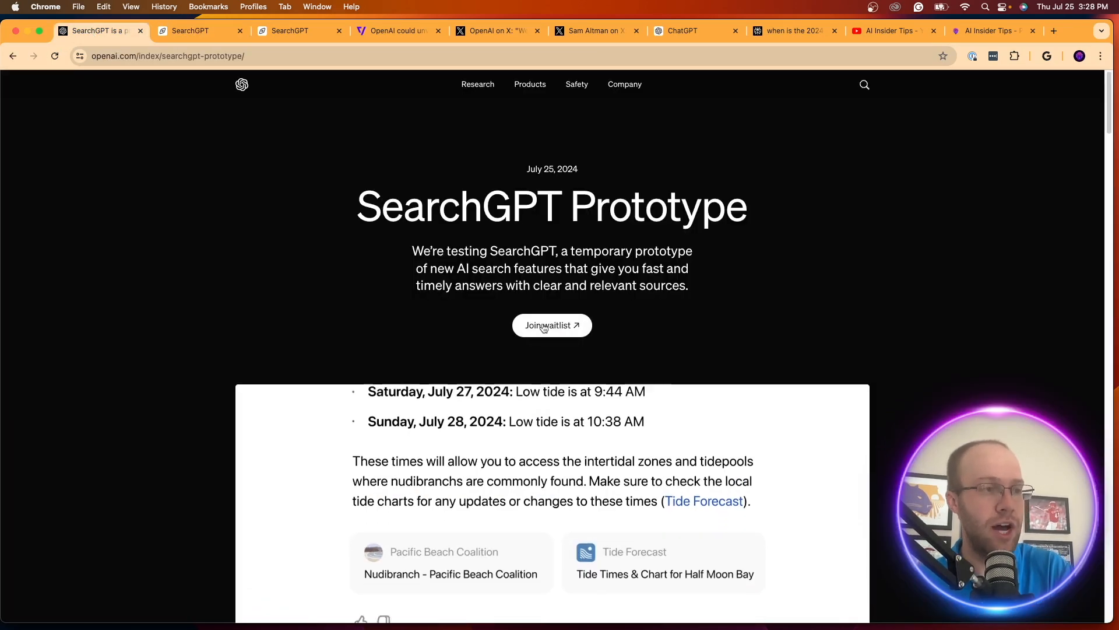
pyautogui.scroll(-3)
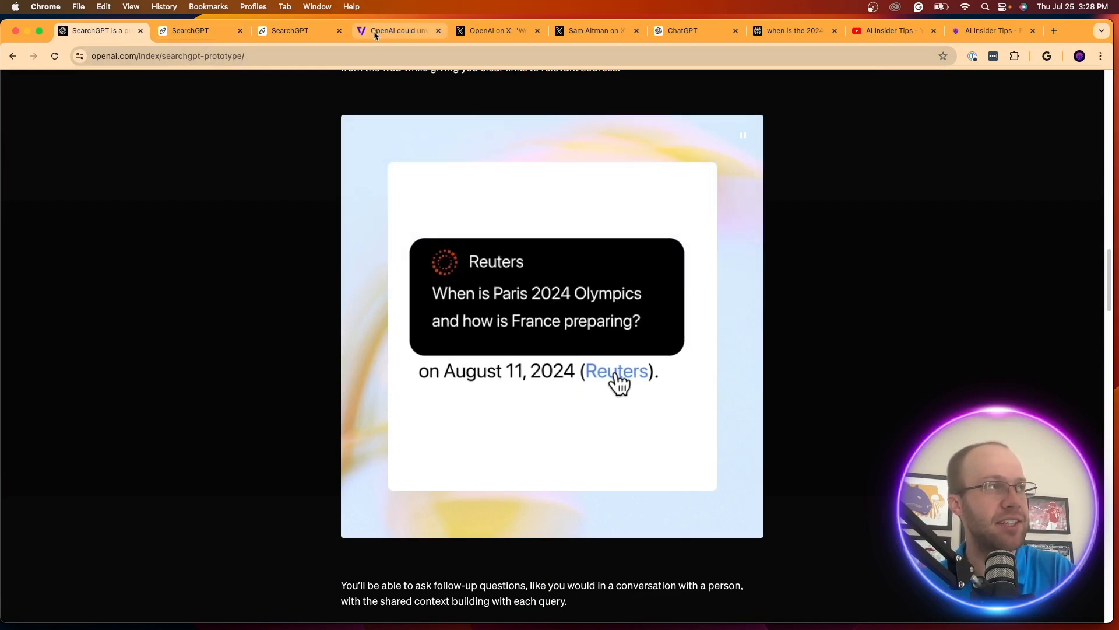
# Read The Verge article on OpenAI's rumored Google search competitor, then return to the SearchGPT waitlist page
pyautogui.click(395, 31)
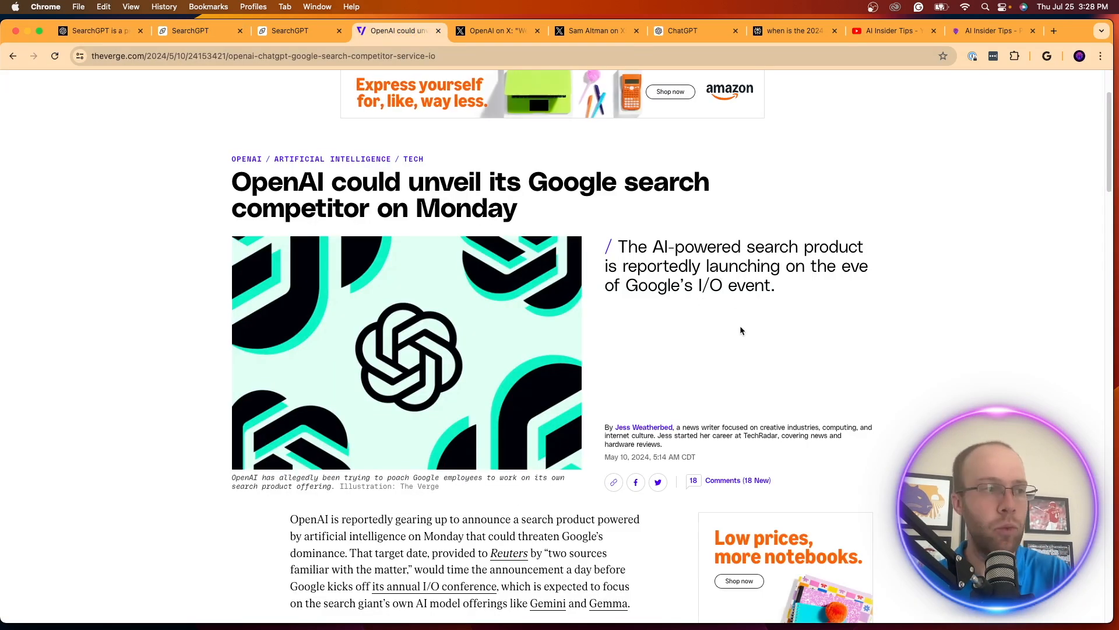
pyautogui.scroll(-3)
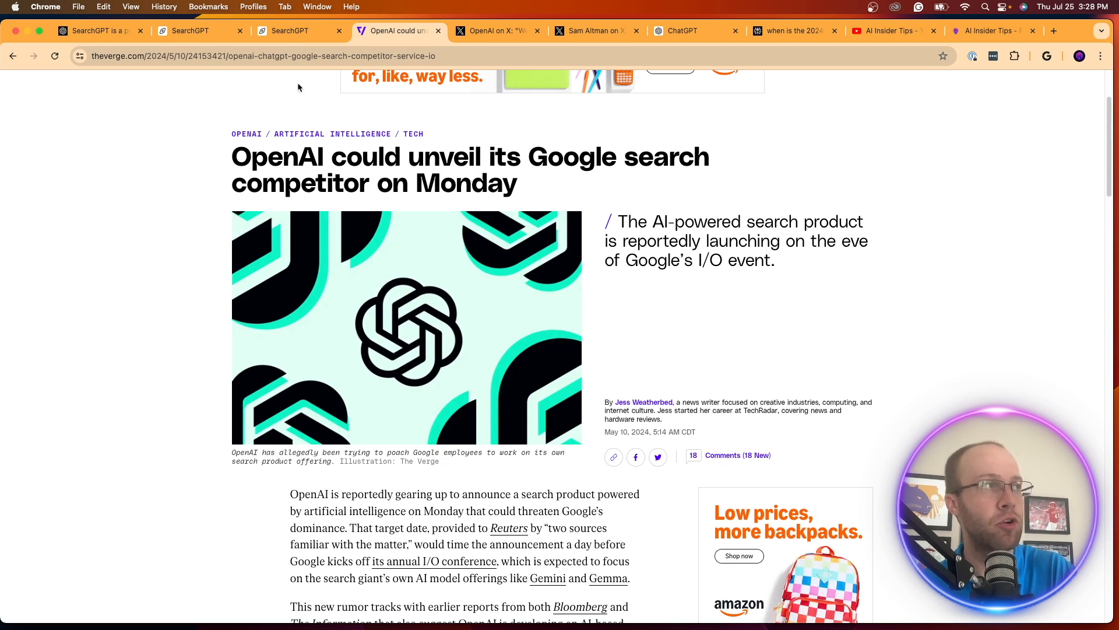
pyautogui.click(286, 56)
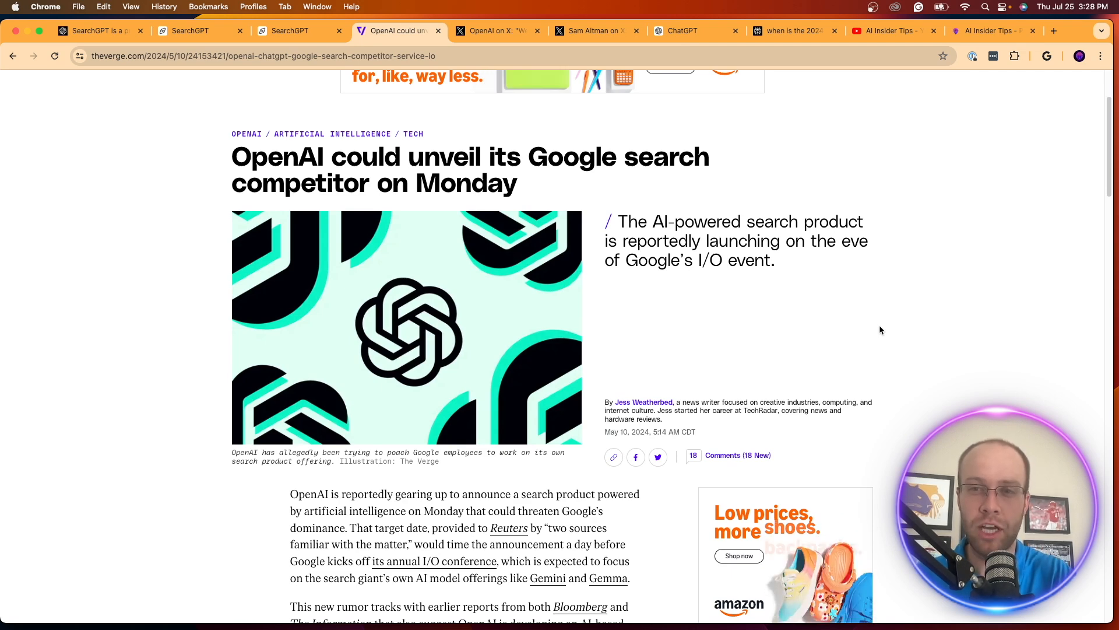
pyautogui.scroll(-3)
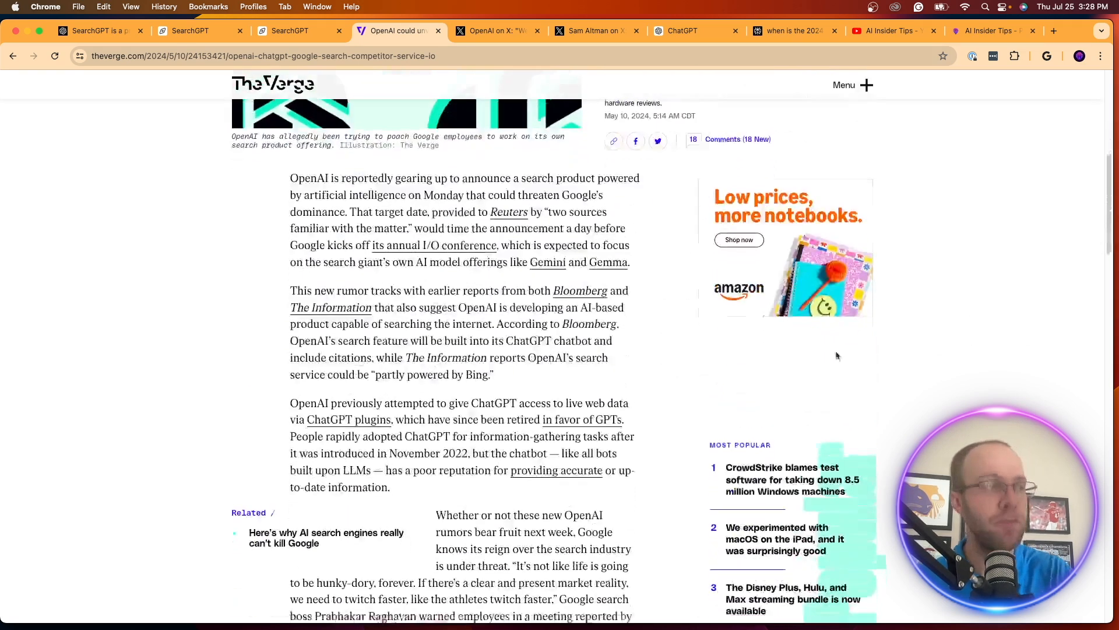
pyautogui.click(189, 31)
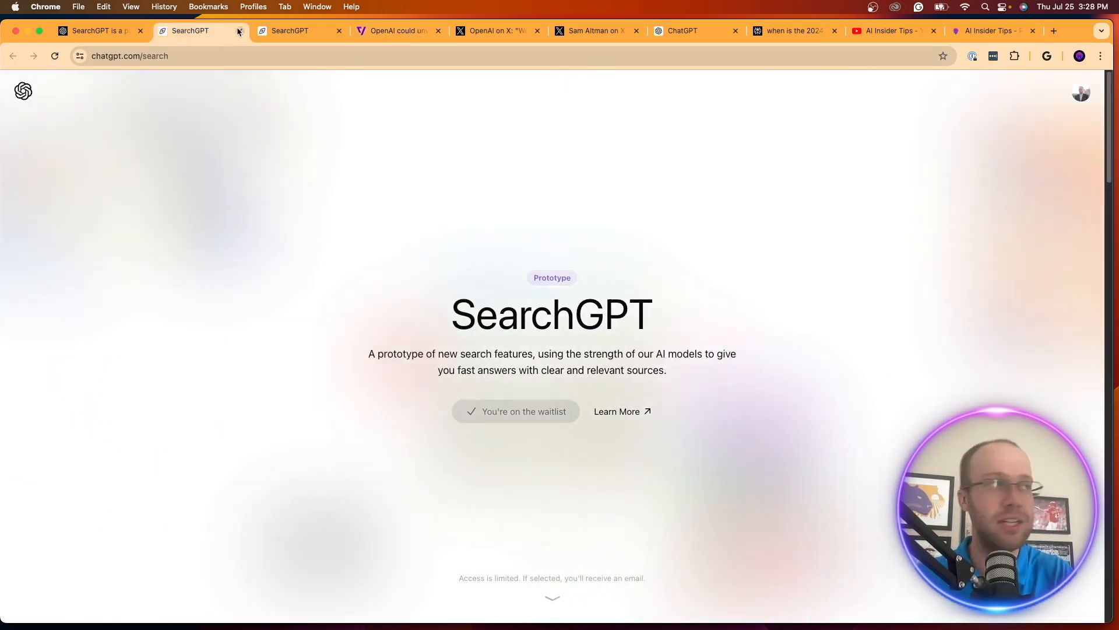
# Close the extra waitlist tabs and scroll the announcement to the publisher partnerships and The Atlantic CEO's quote
pyautogui.click(239, 31)
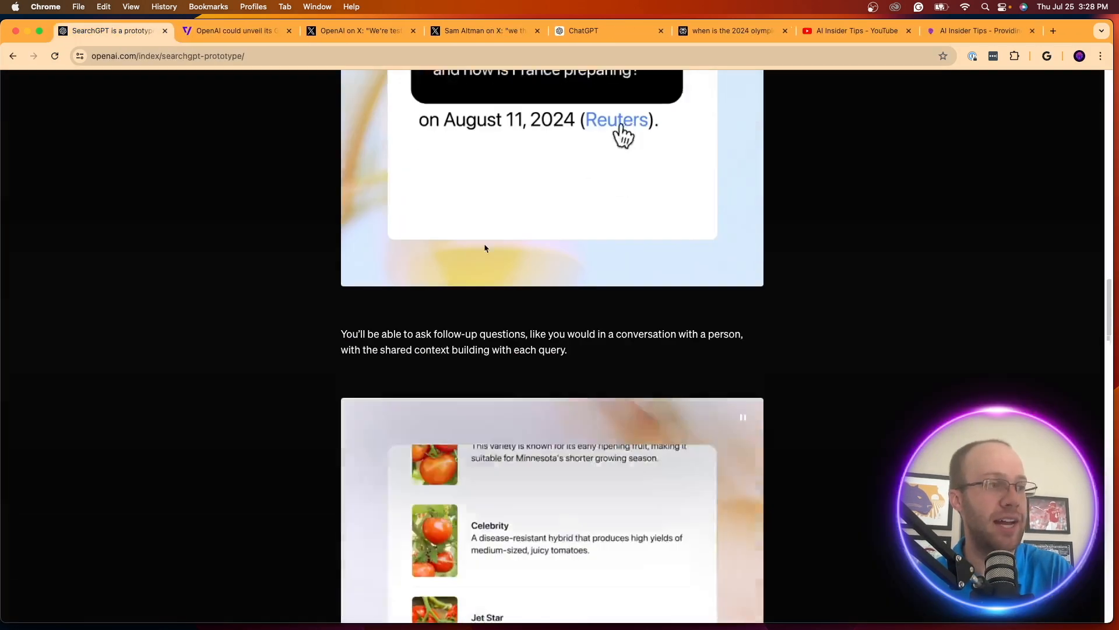
pyautogui.scroll(3)
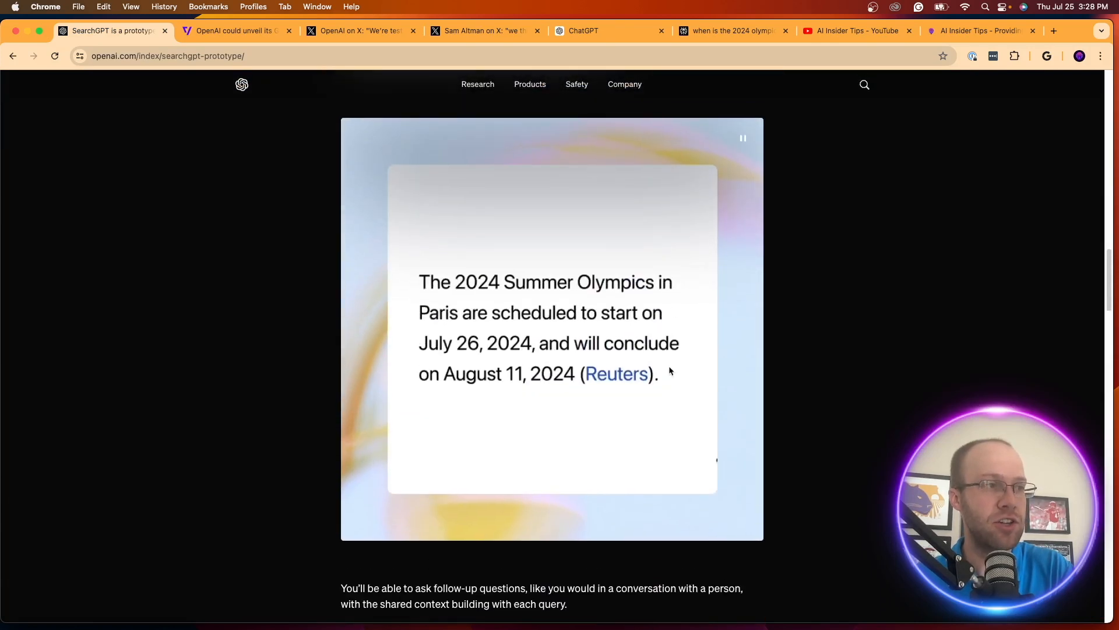
pyautogui.scroll(-3)
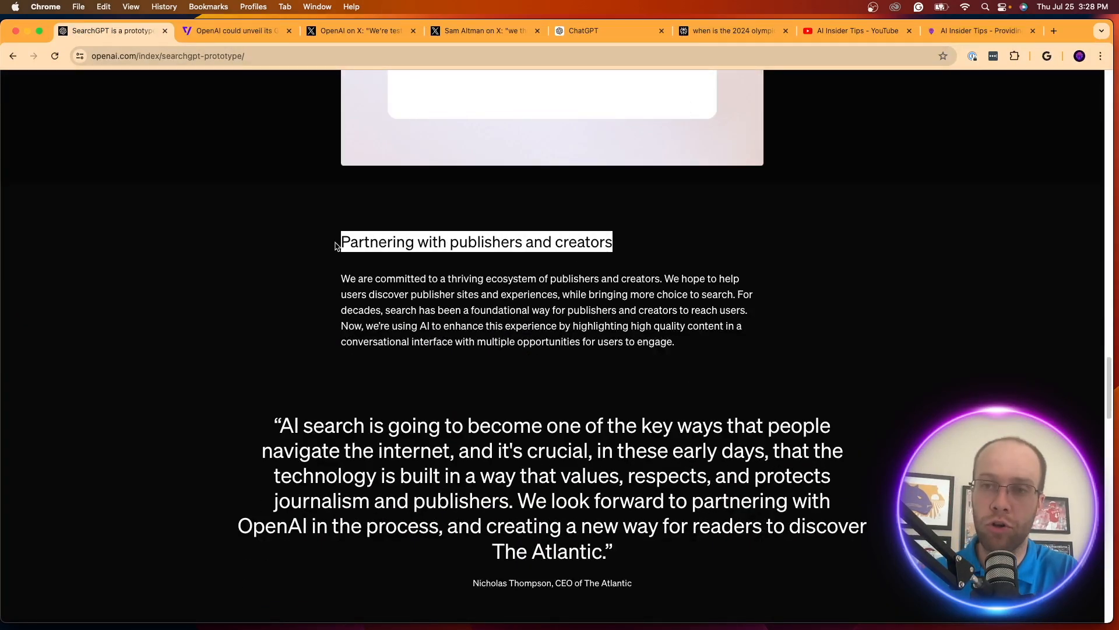
pyautogui.scroll(-3)
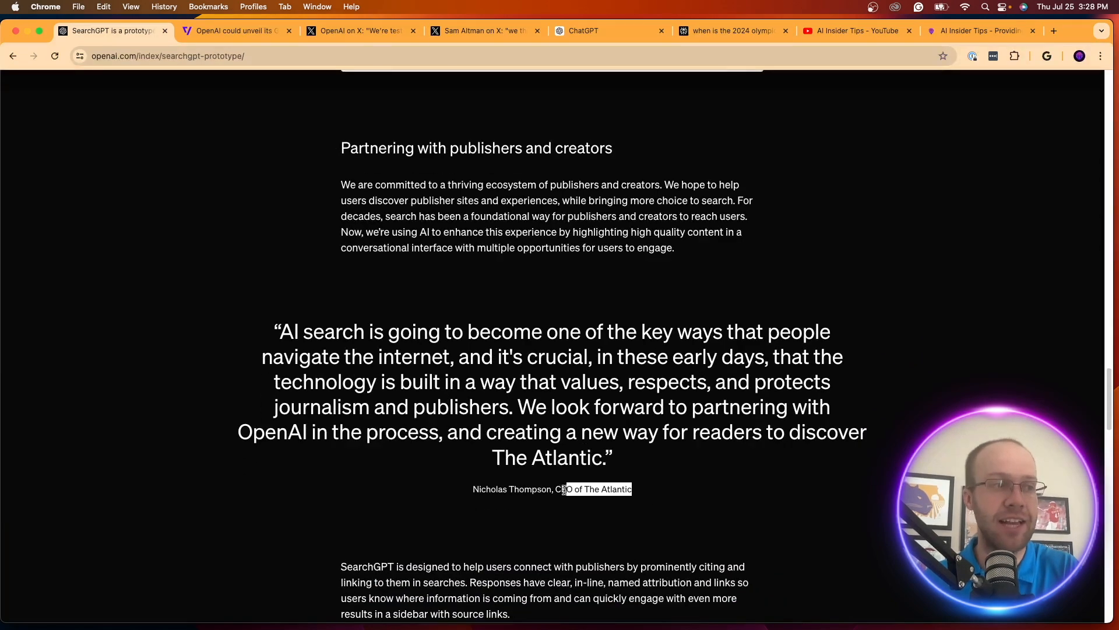
pyautogui.scroll(-3)
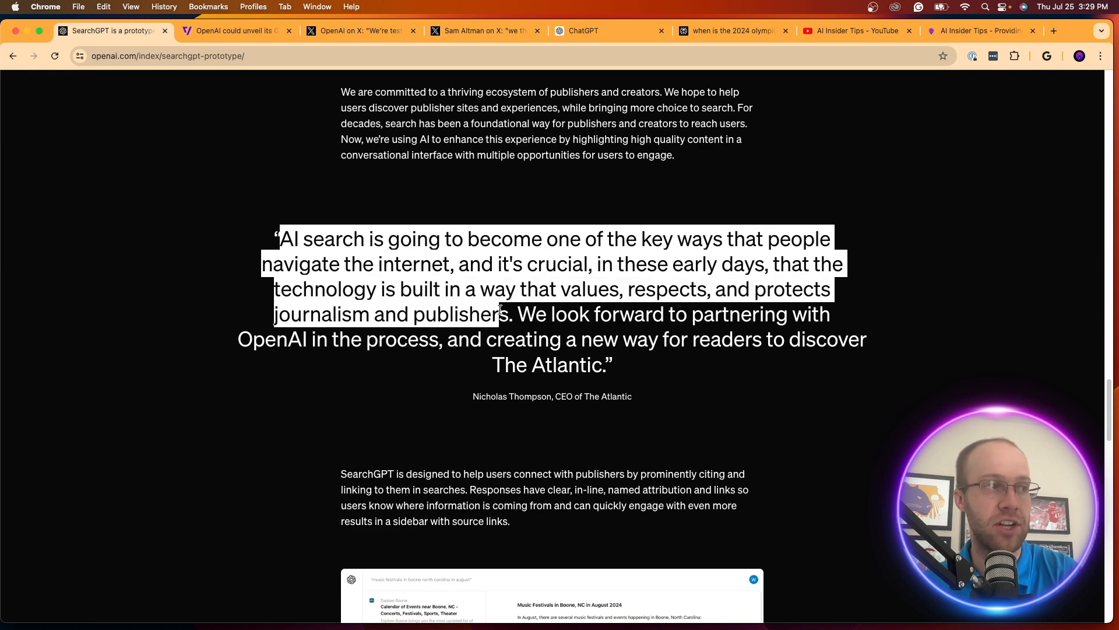
pyautogui.click(178, 281)
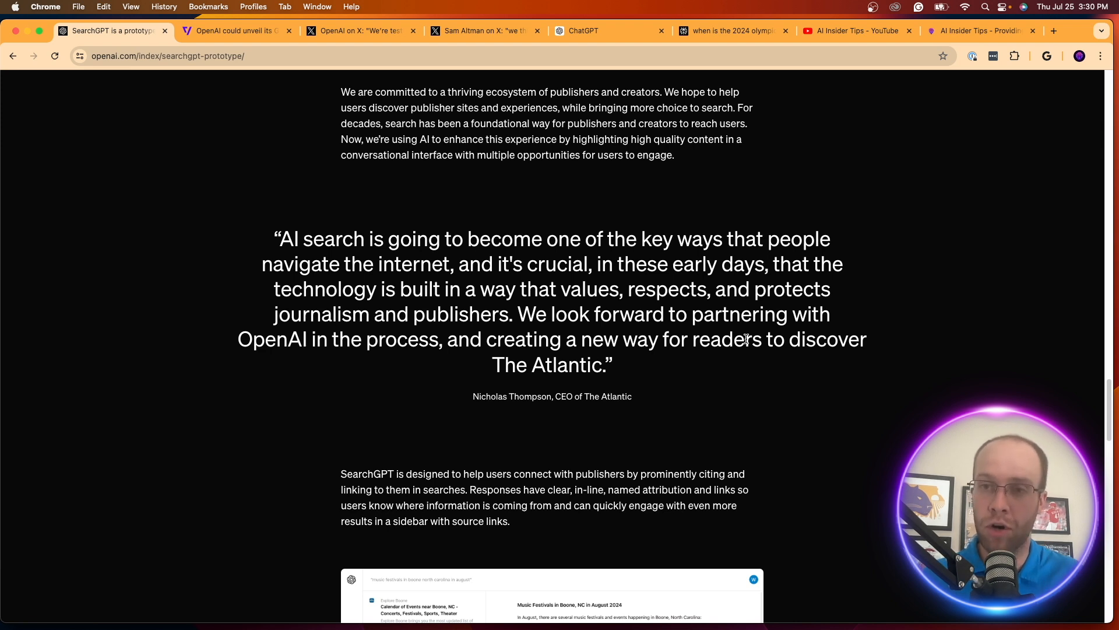
pyautogui.moveTo(756, 397)
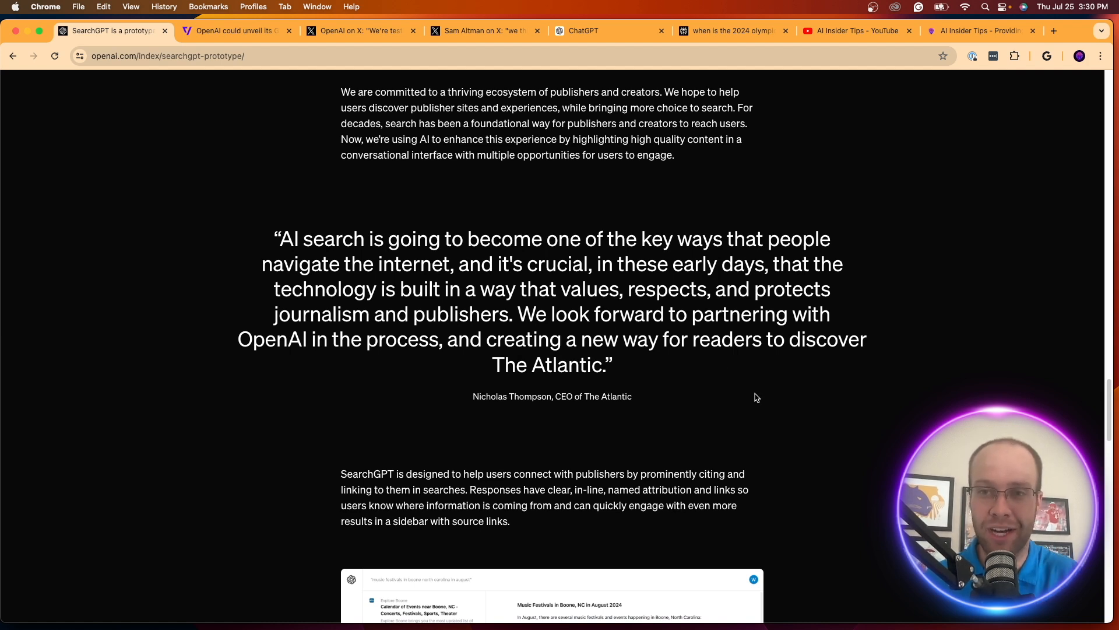
pyautogui.moveTo(420, 328)
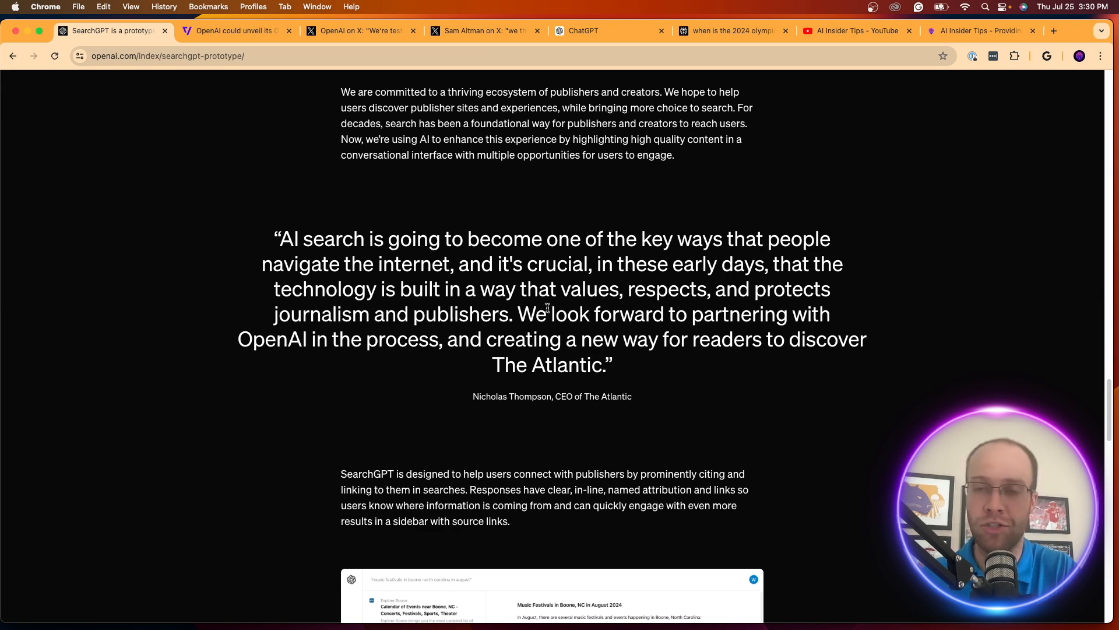
# Scroll past the News Corp quote to the 'What comes next' section and author credit
pyautogui.scroll(-3)
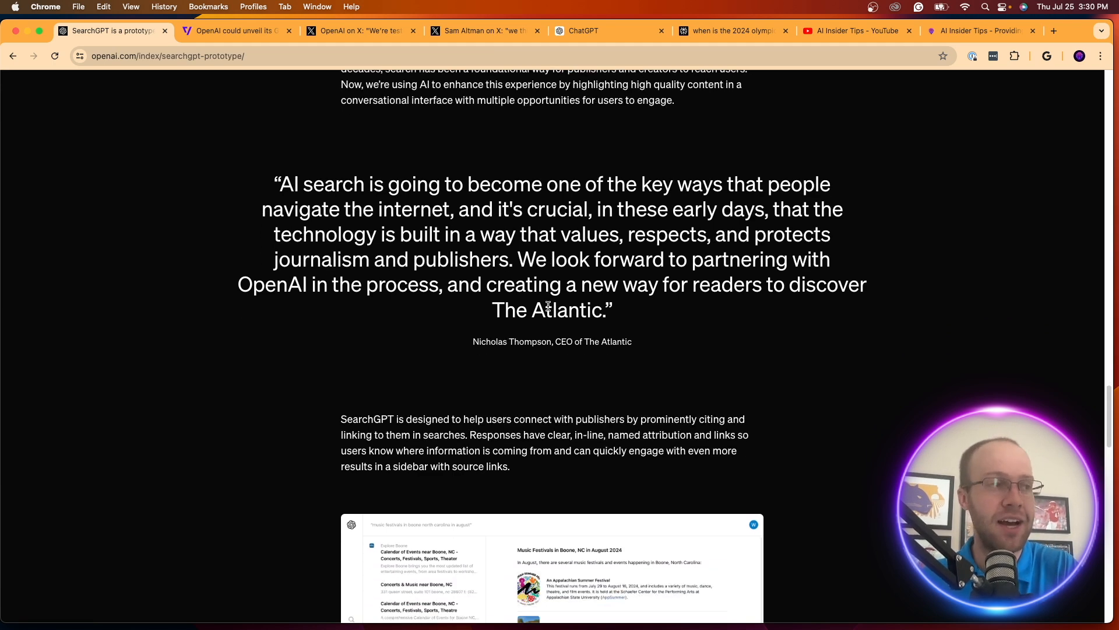
pyautogui.scroll(-3)
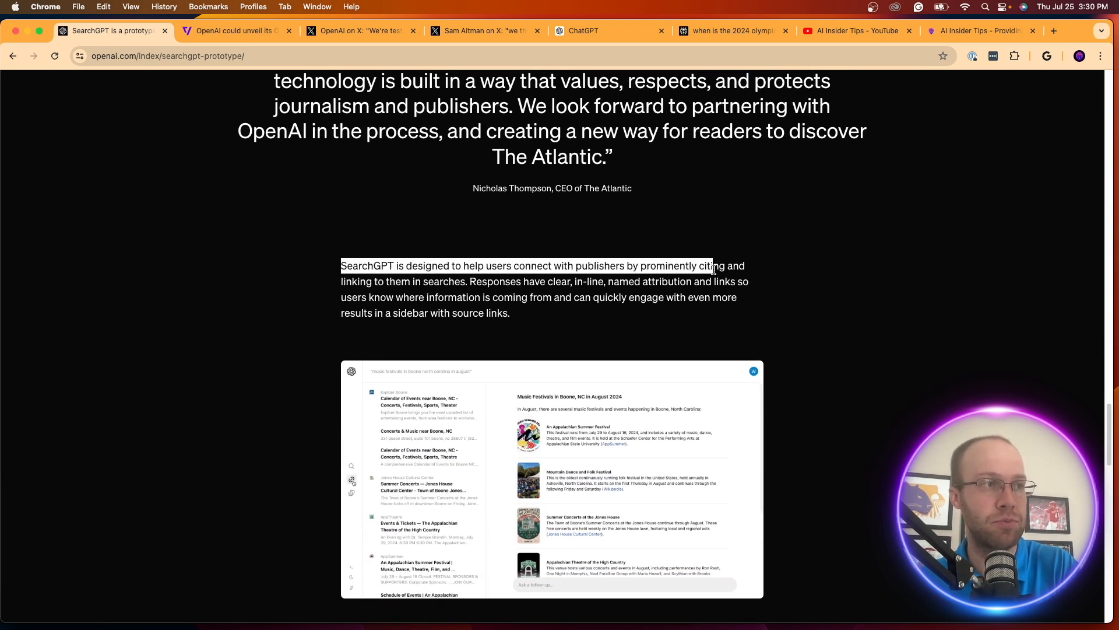
pyautogui.scroll(-3)
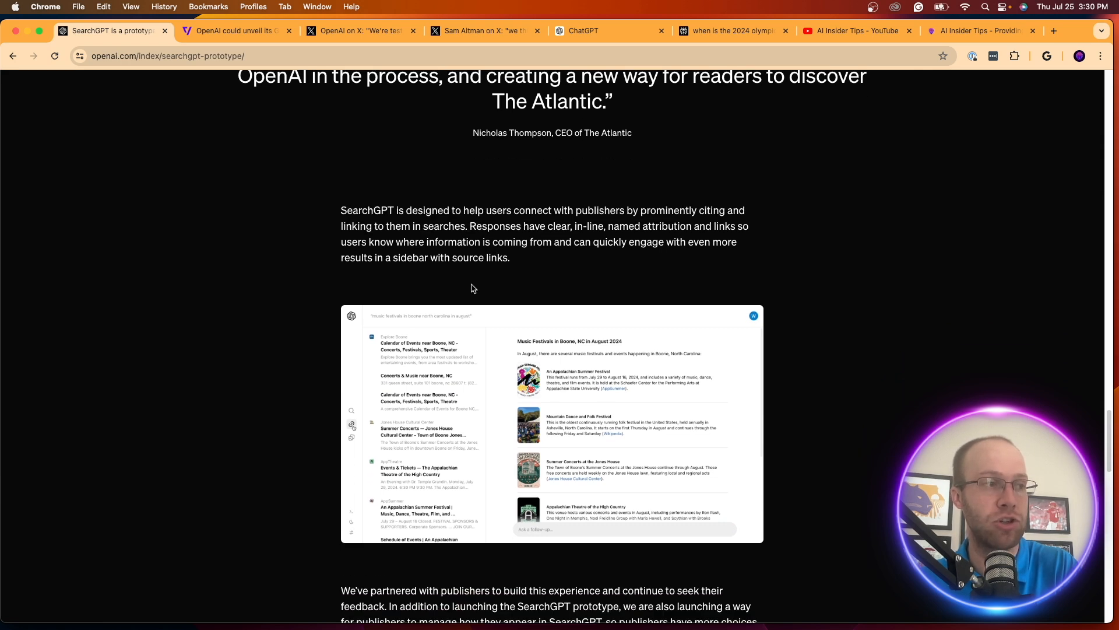
pyautogui.scroll(-3)
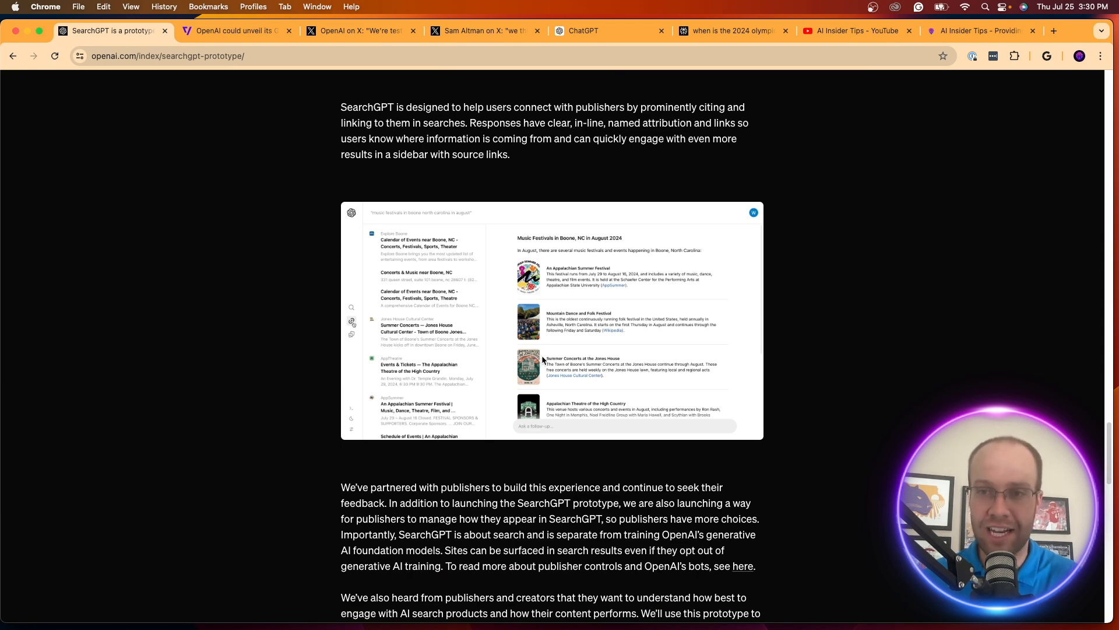
pyautogui.moveTo(412, 365)
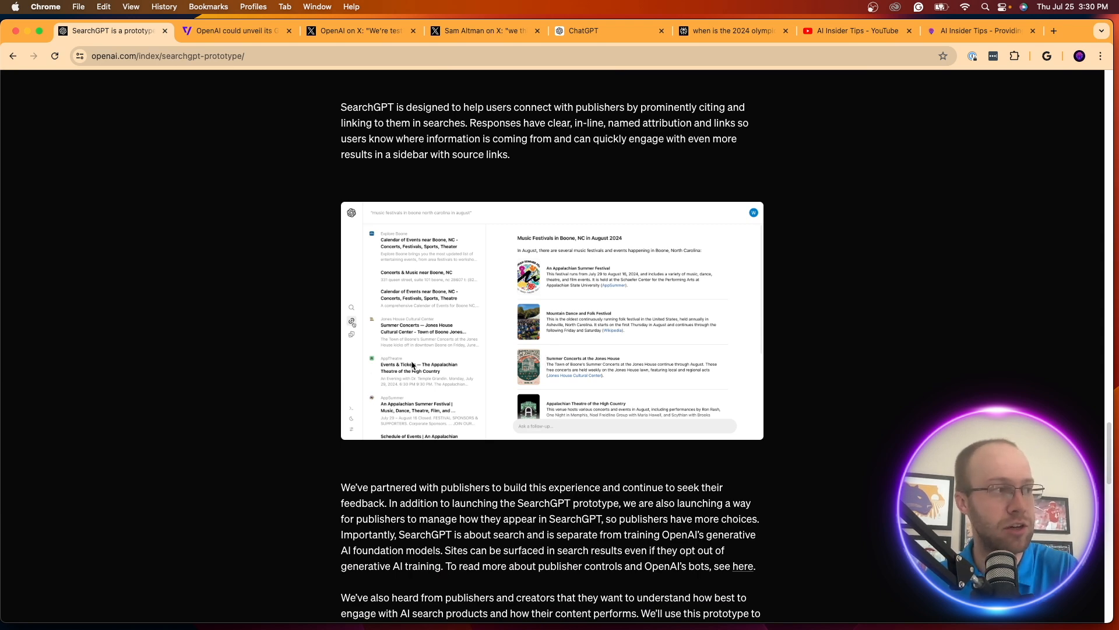
pyautogui.scroll(-3)
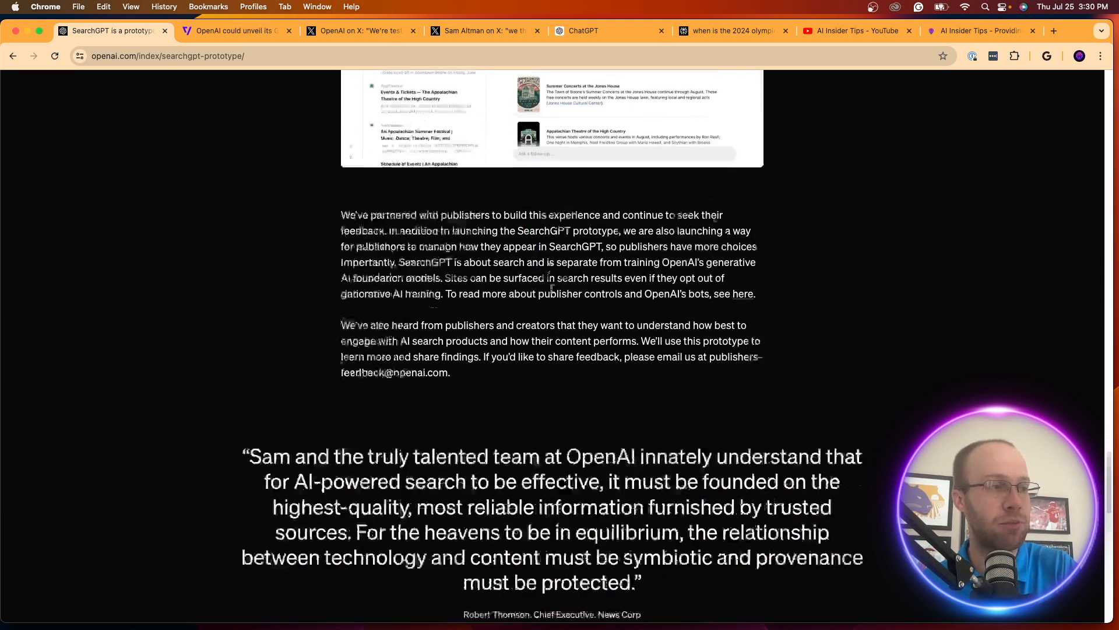
pyautogui.scroll(-3)
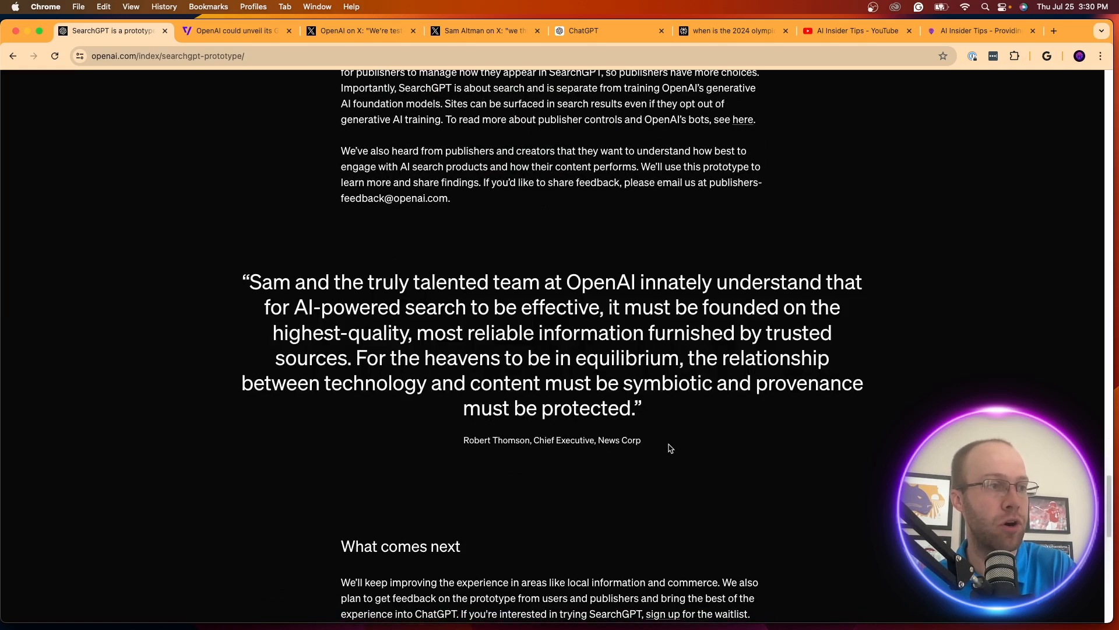
pyautogui.scroll(-3)
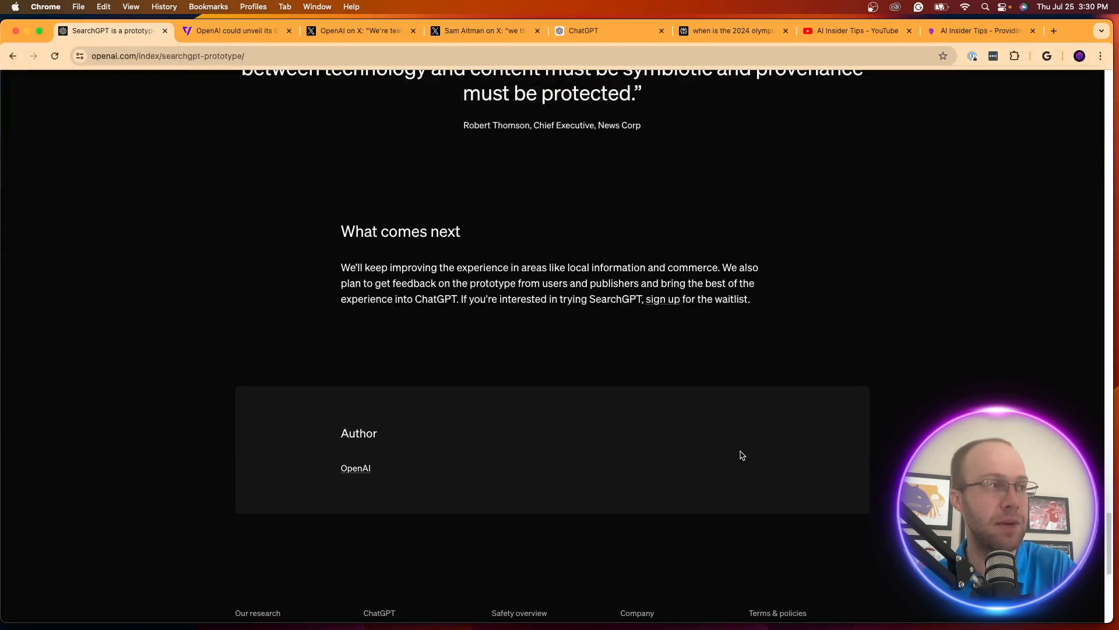
pyautogui.scroll(3)
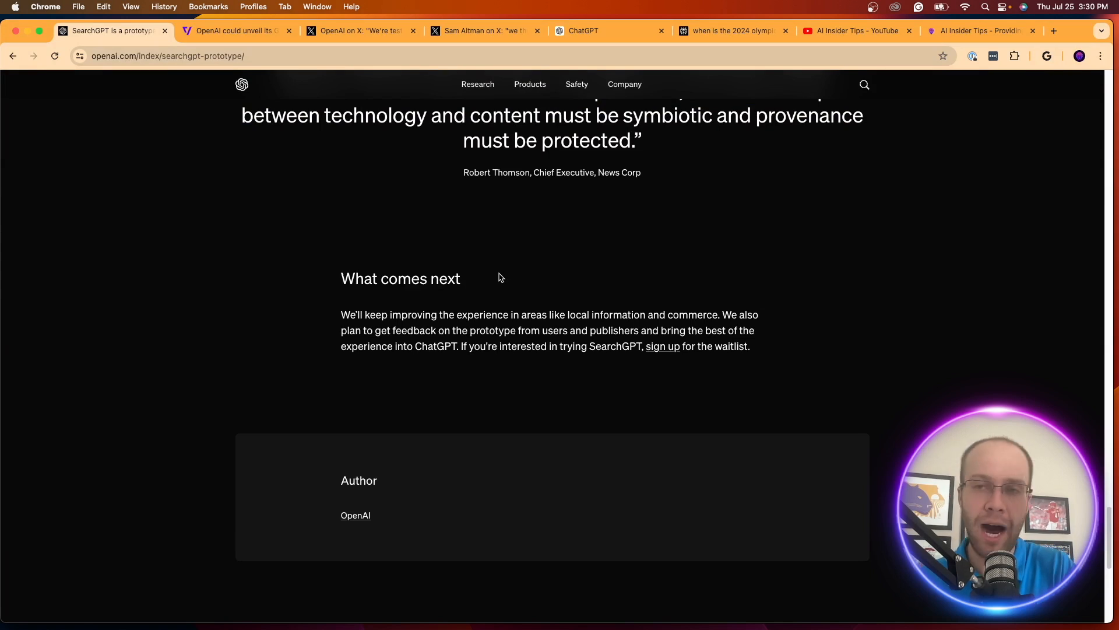
pyautogui.moveTo(341, 315)
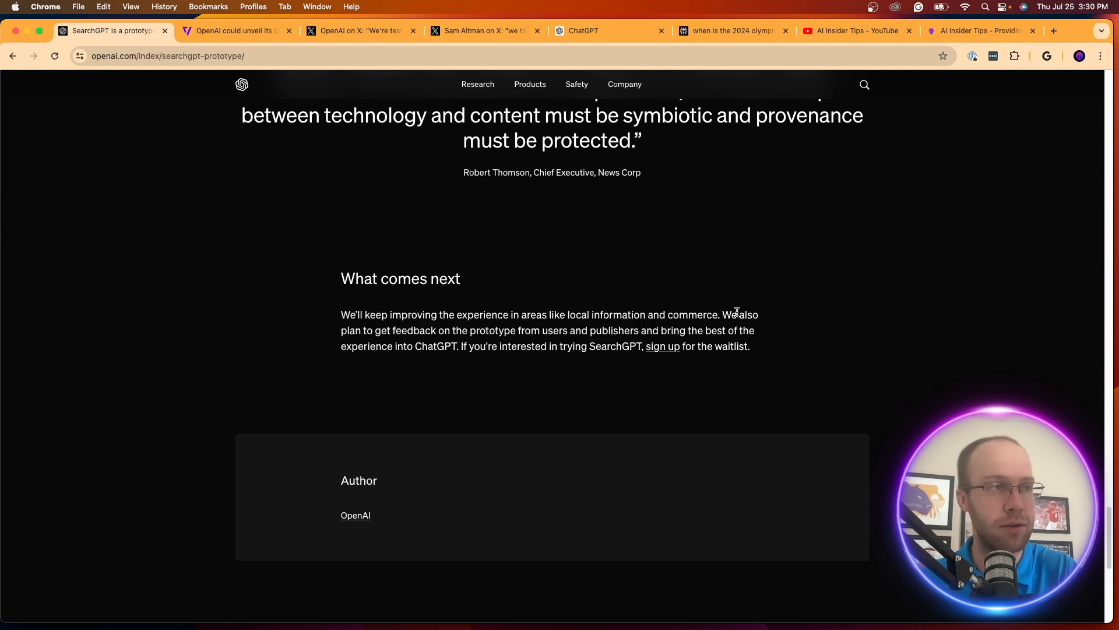
pyautogui.doubleClick(417, 330)
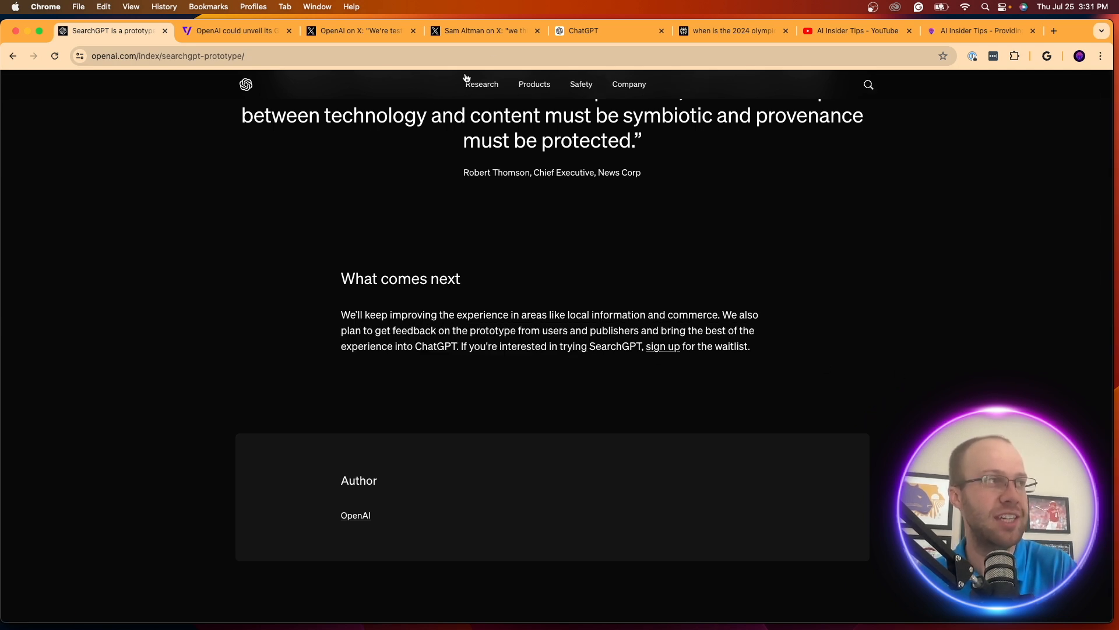
# Ask ChatGPT 'What is the price of bitcoin', get the ~$66,656 answer with sources, then bring up Perplexity's 2024 Olympics answer
pyautogui.click(607, 31)
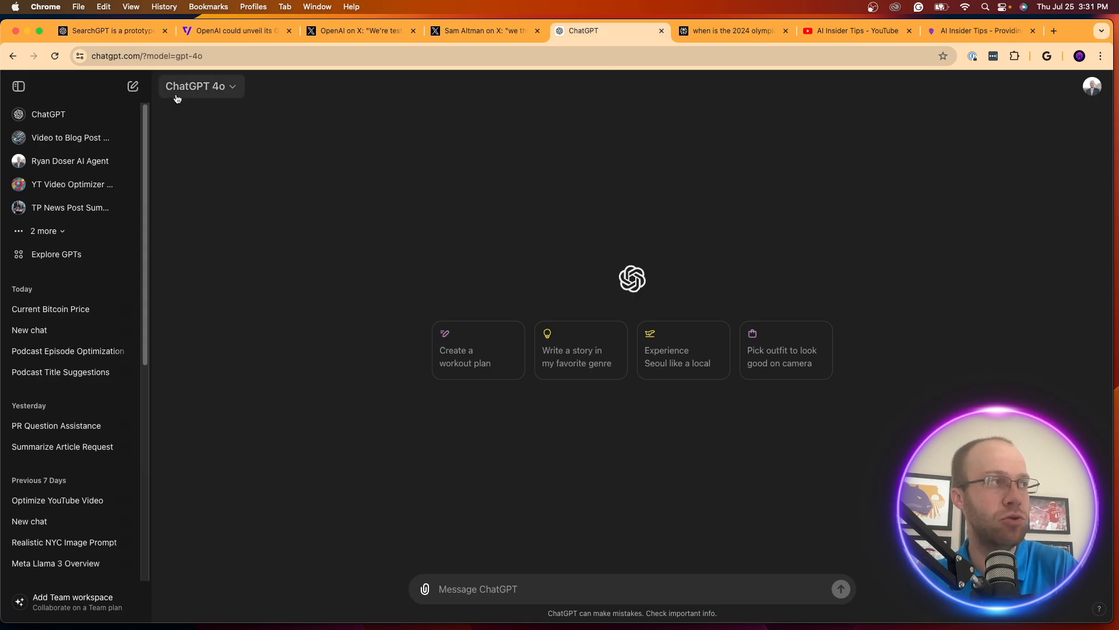
pyautogui.moveTo(570, 588)
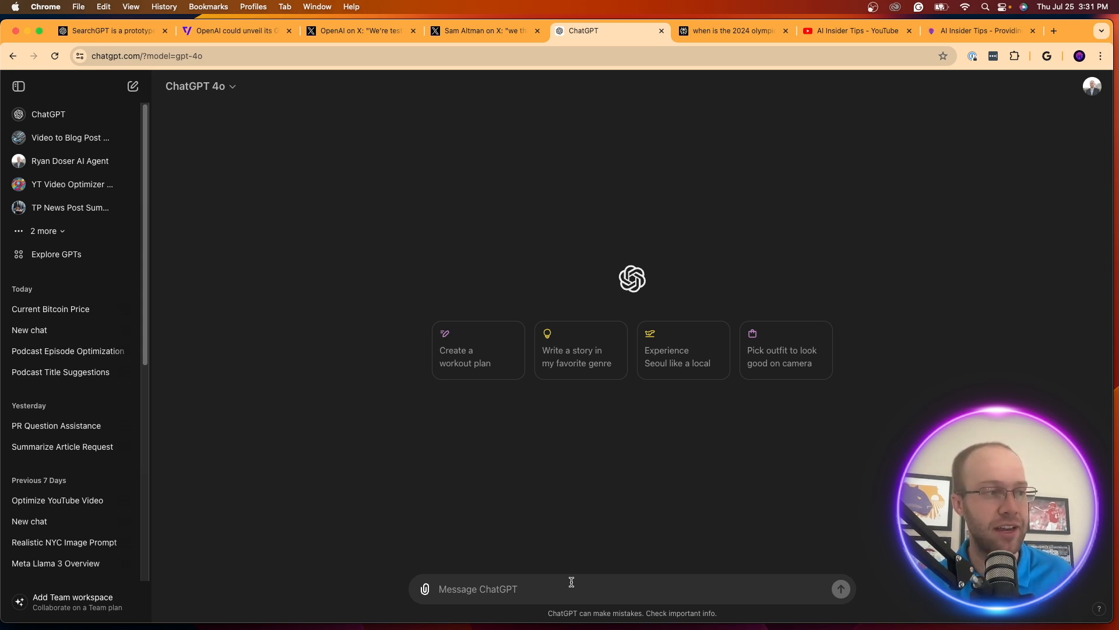
pyautogui.write('What is the pr')
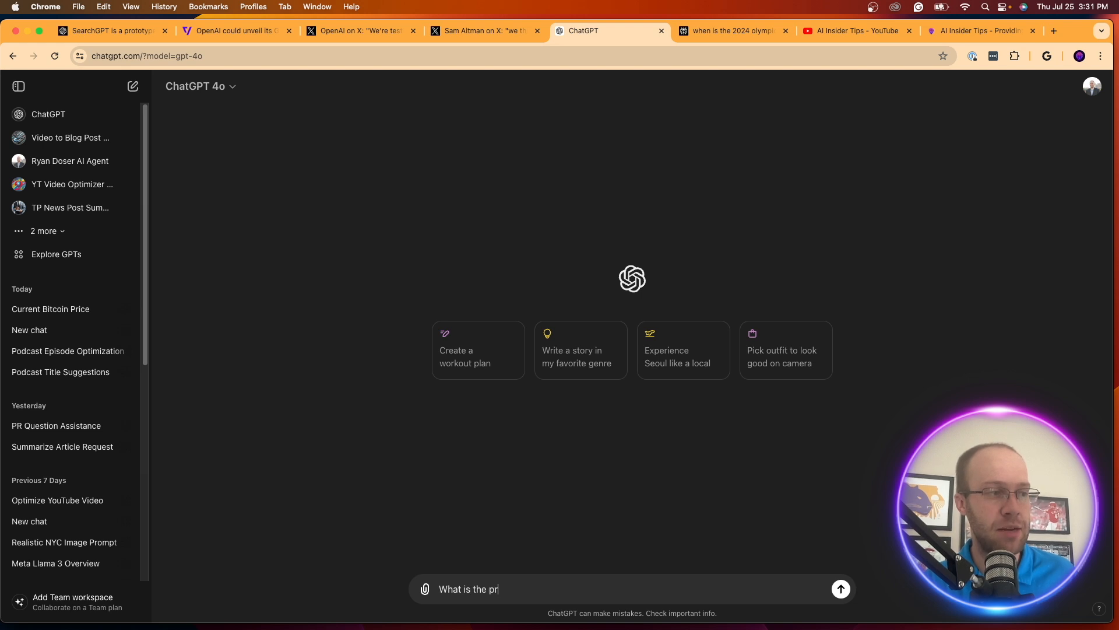
pyautogui.write('ice of bitcoin')
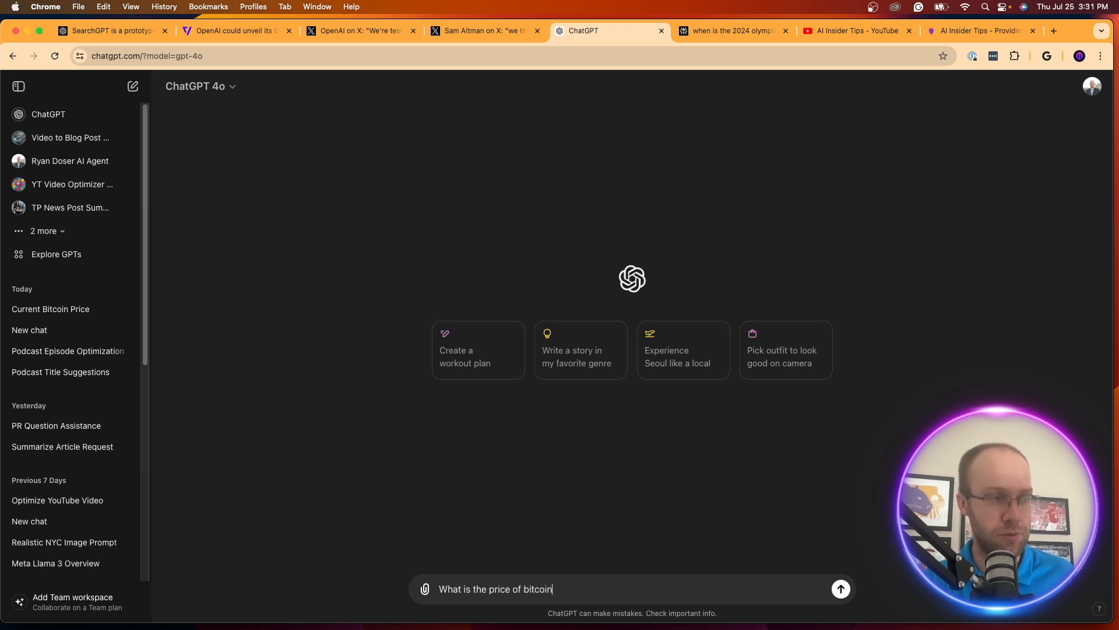
pyautogui.click(840, 589)
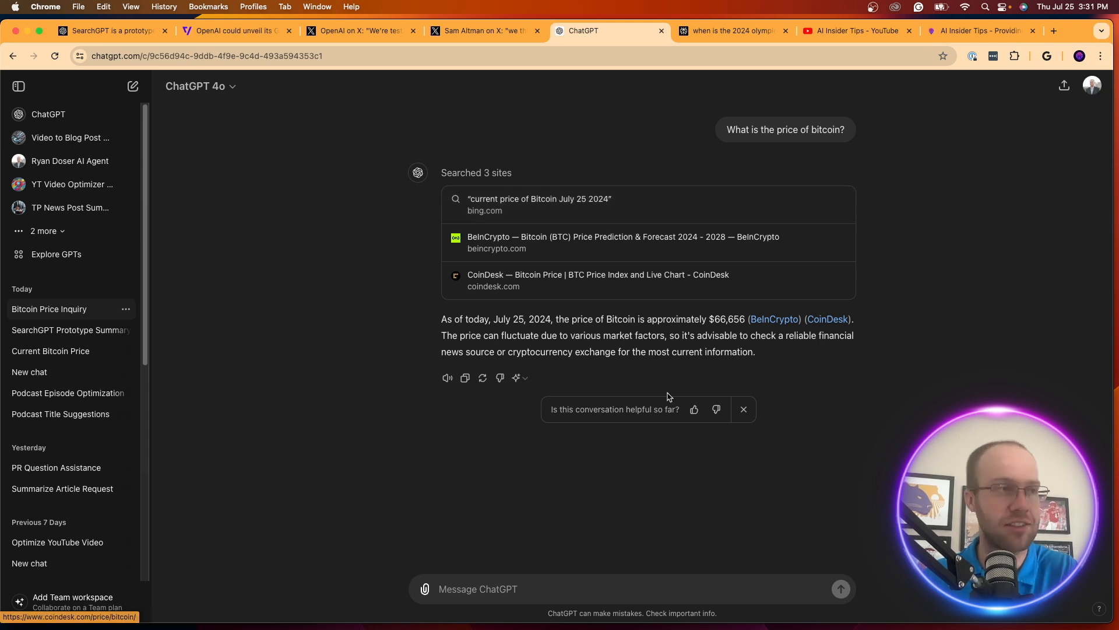
pyautogui.moveTo(775, 319)
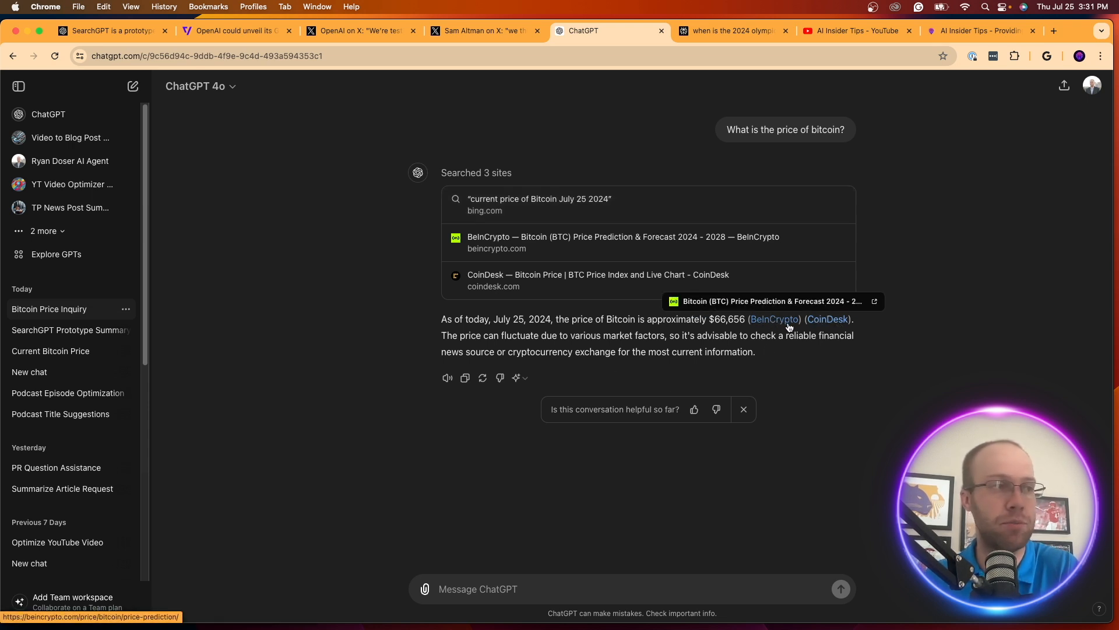
pyautogui.moveTo(742, 274)
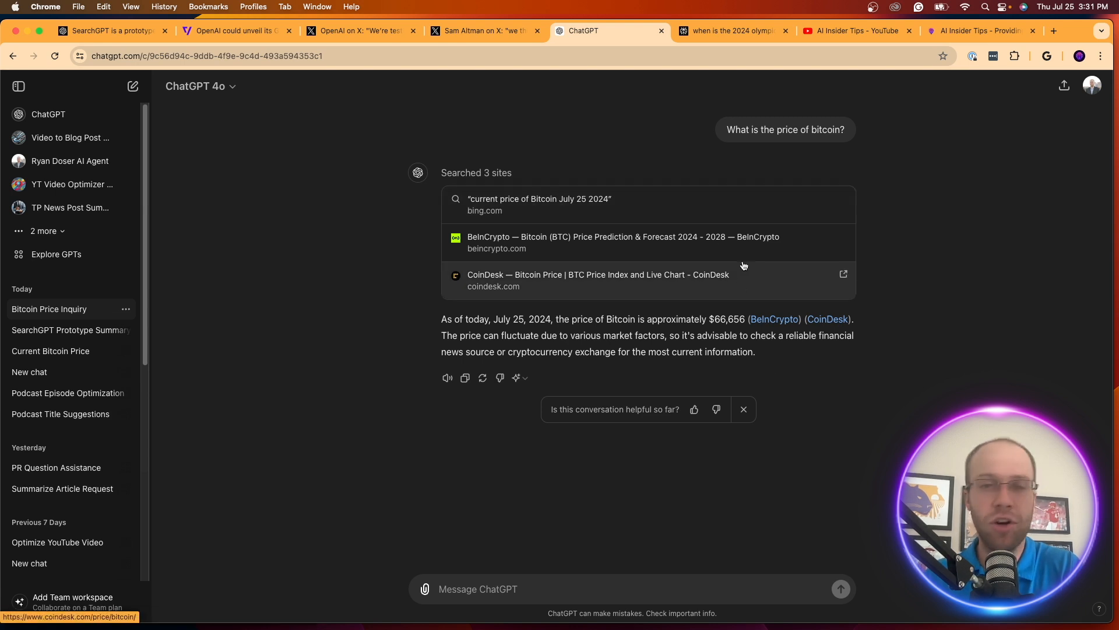
pyautogui.moveTo(753, 268)
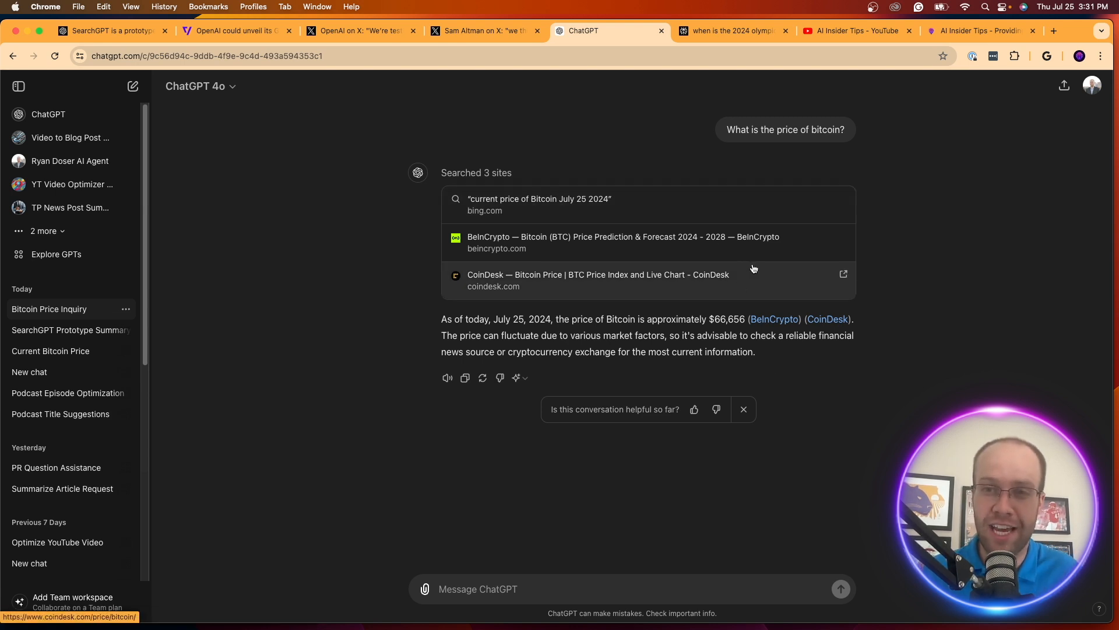
pyautogui.click(728, 31)
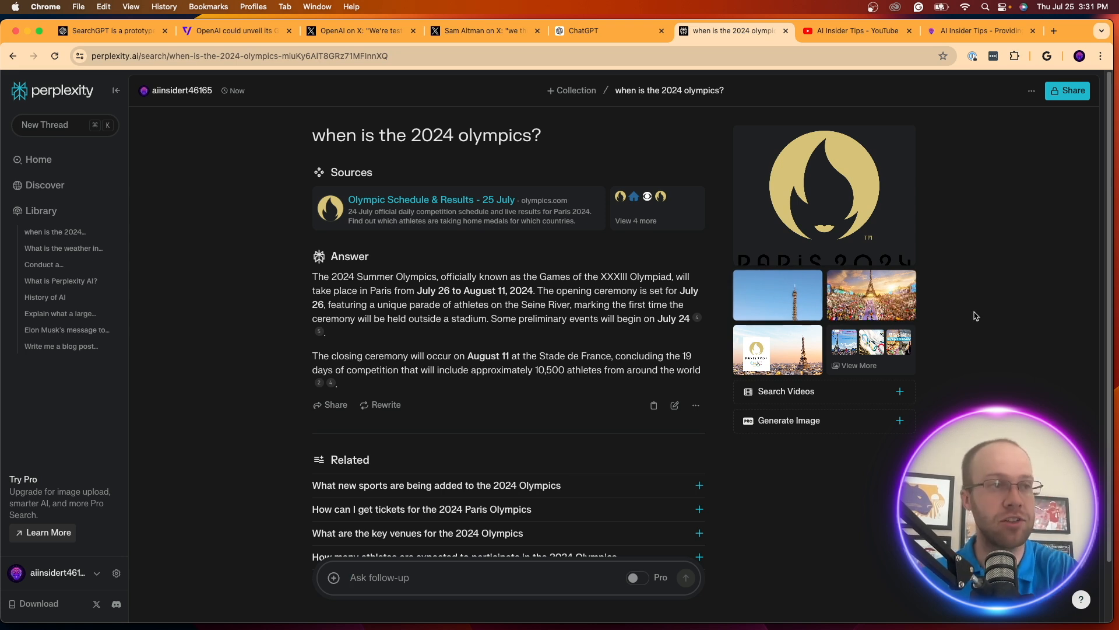
pyautogui.moveTo(438, 249)
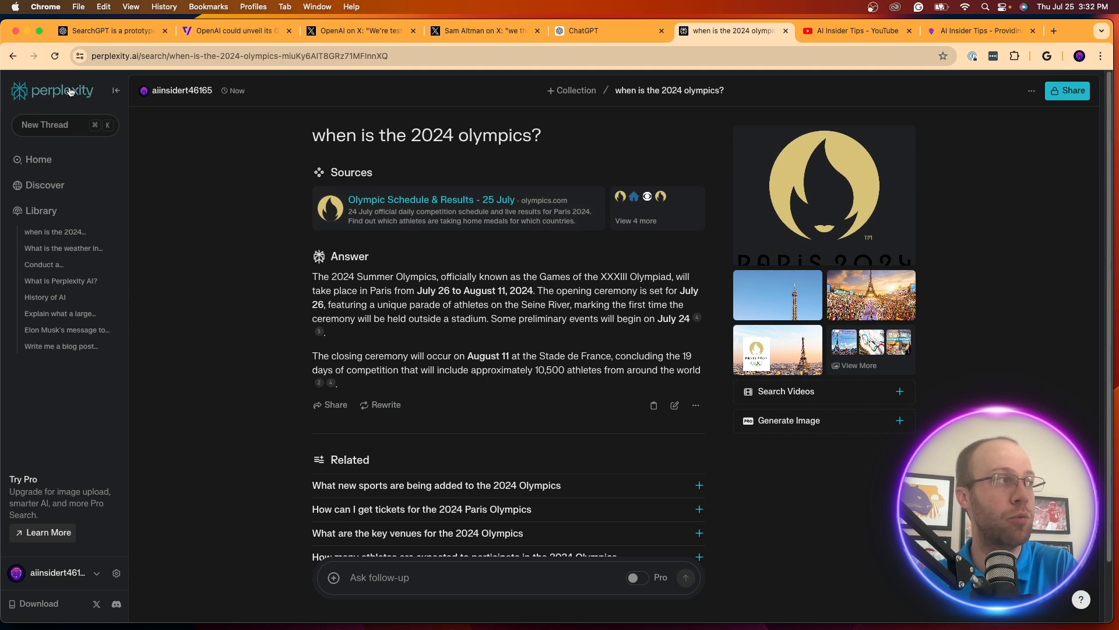
pyautogui.moveTo(53, 90)
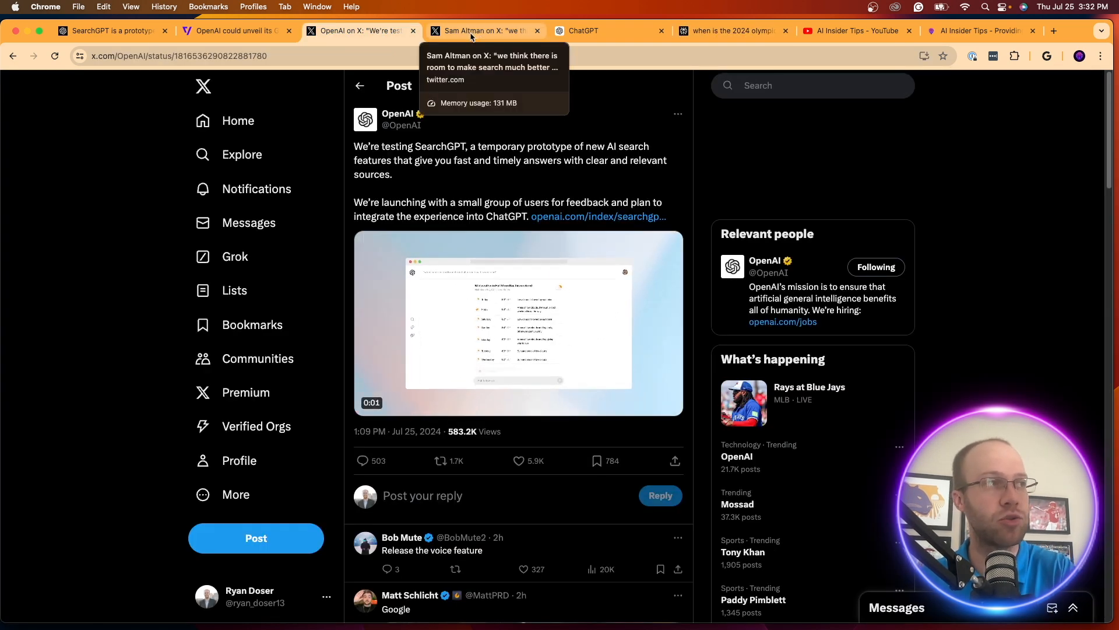
# Read Sam Altman's SearchGPT post and its replies on X, then return to the OpenAI announcement
pyautogui.click(486, 31)
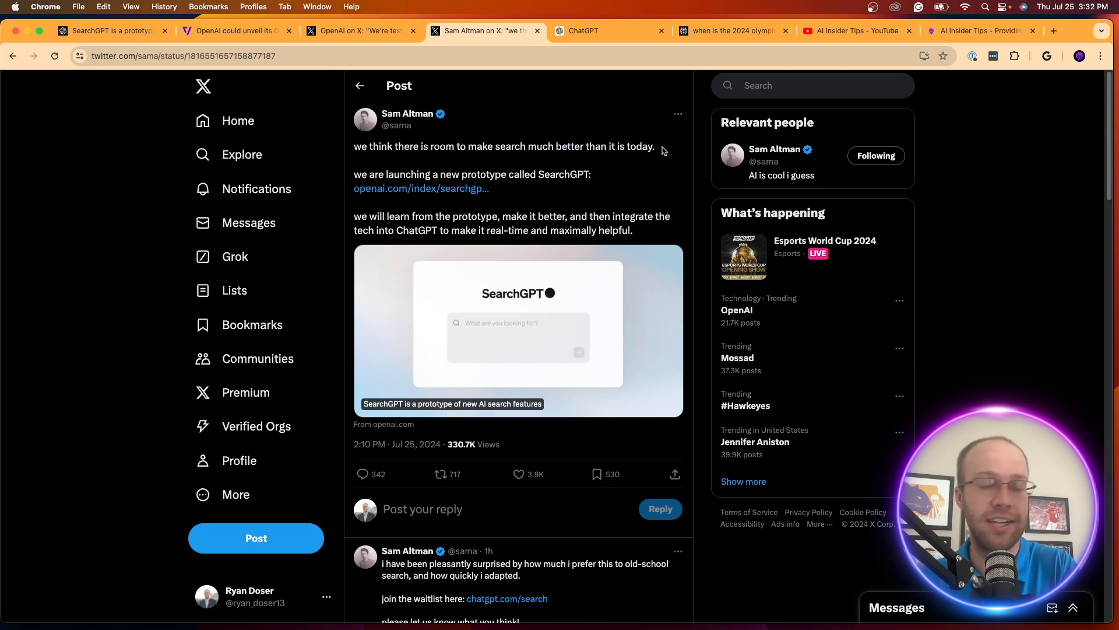
pyautogui.moveTo(322, 195)
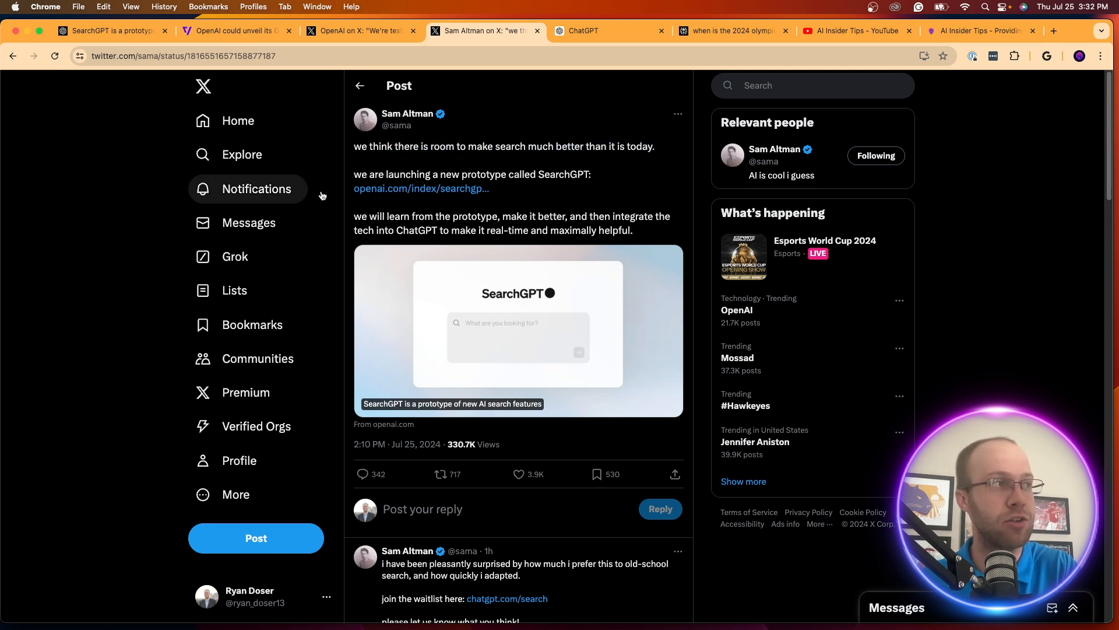
pyautogui.moveTo(559, 174)
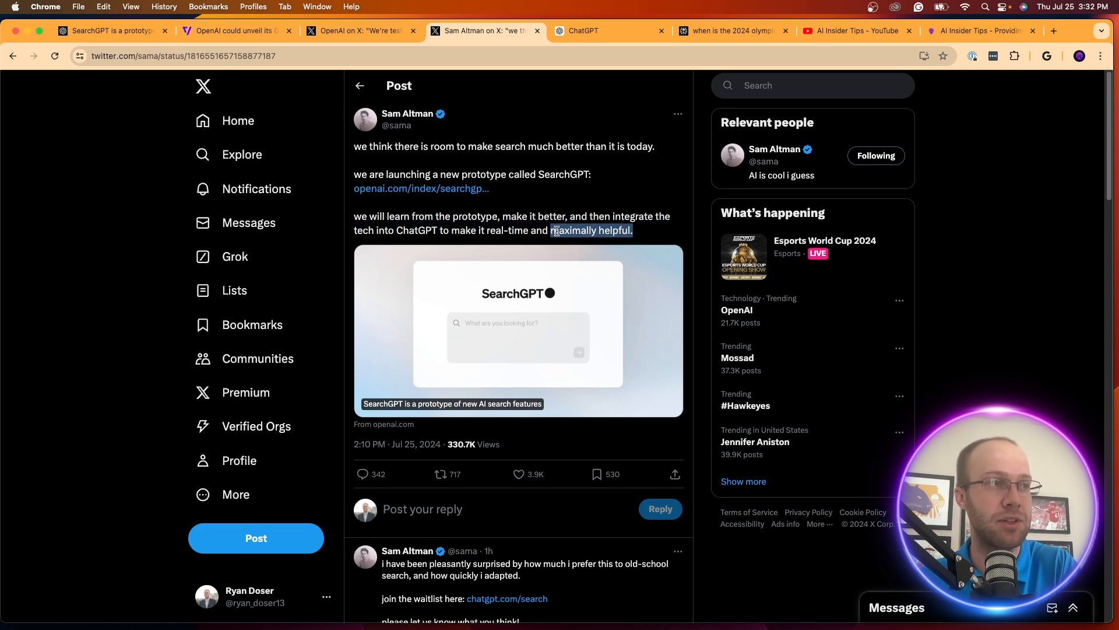
pyautogui.scroll(-3)
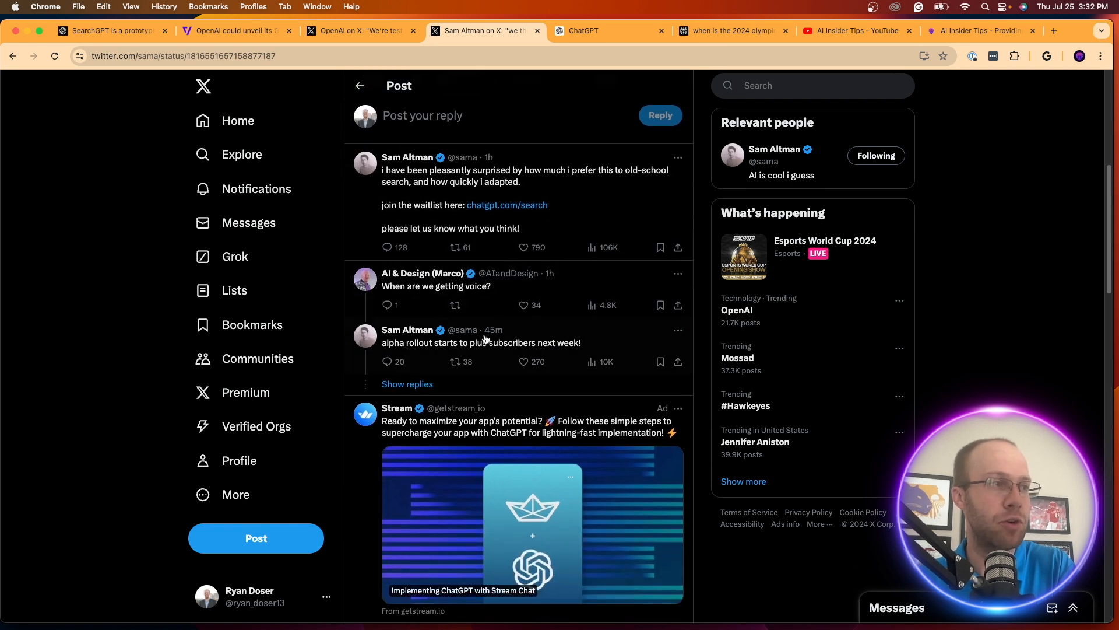
pyautogui.moveTo(540, 295)
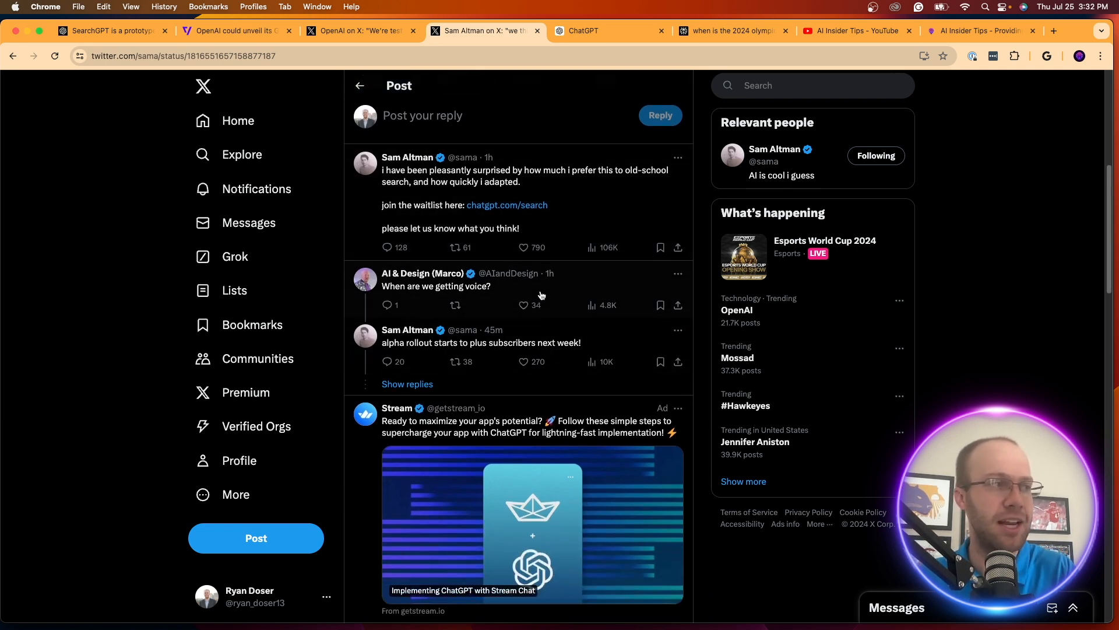
pyautogui.scroll(-3)
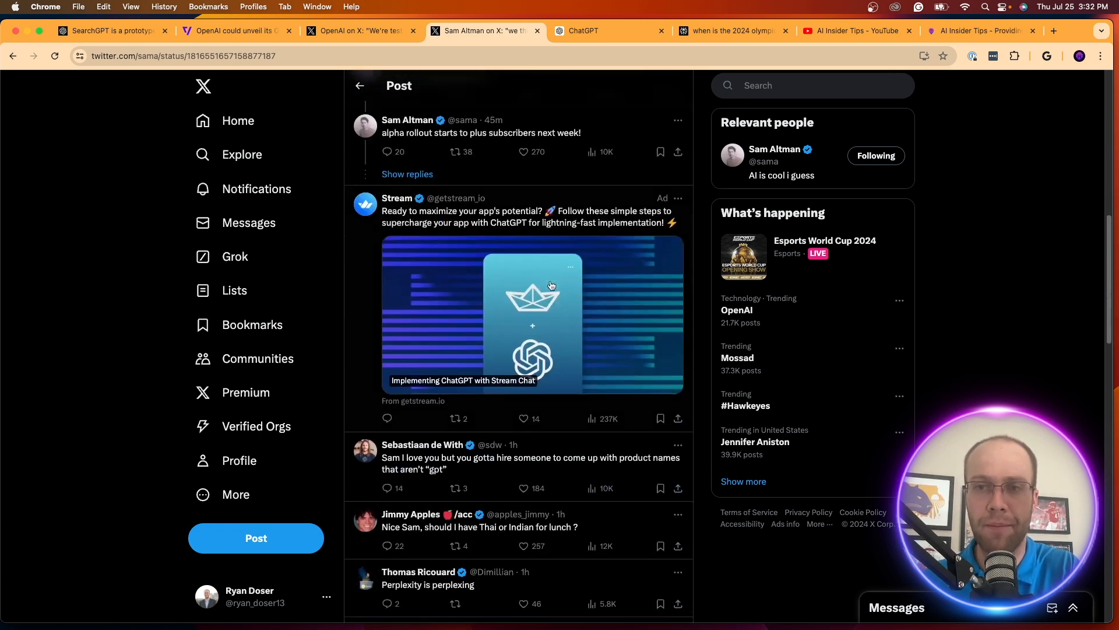
pyautogui.click(360, 31)
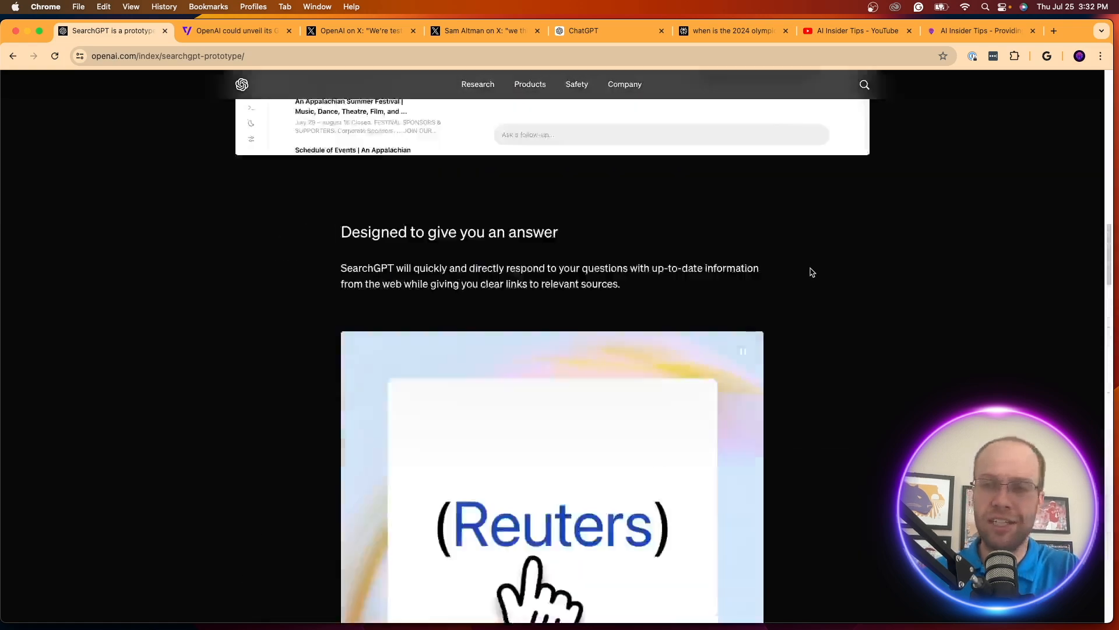
# Replay the prototype page's demo searches including the nudibranchs in Half Moon Bay answer, then bring up the AI Insider Tips YouTube channel
pyautogui.scroll(3)
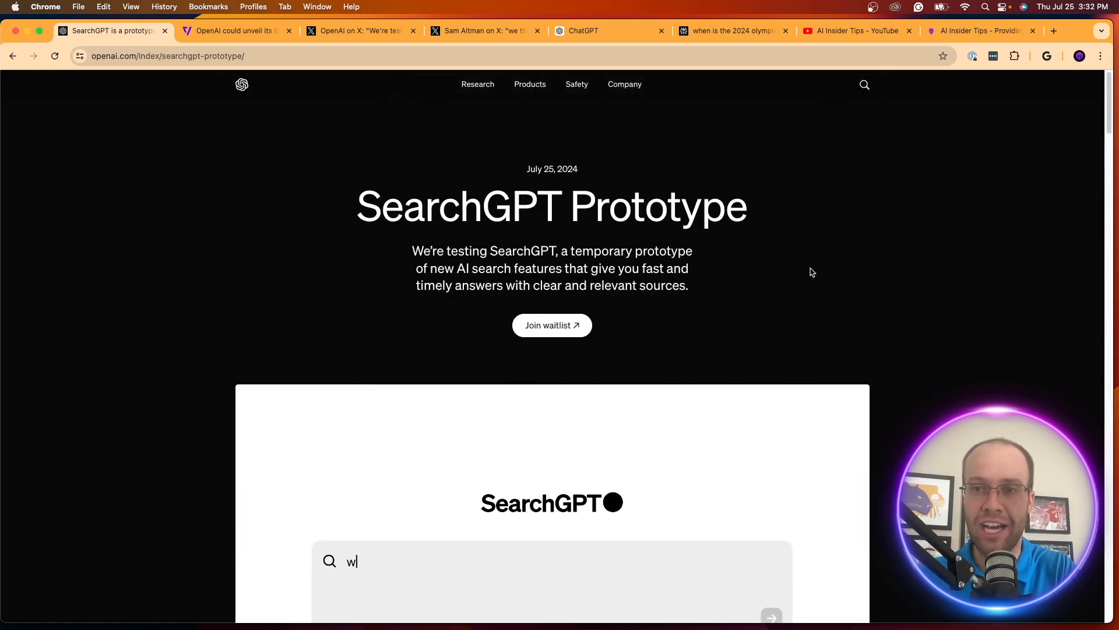
pyautogui.scroll(-3)
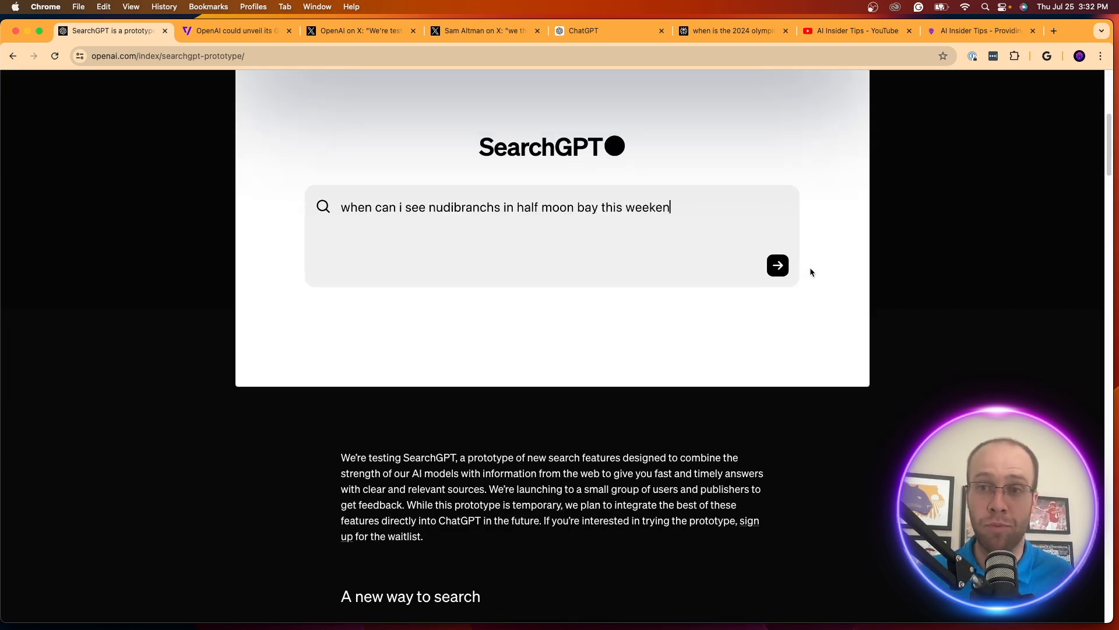
pyautogui.click(777, 265)
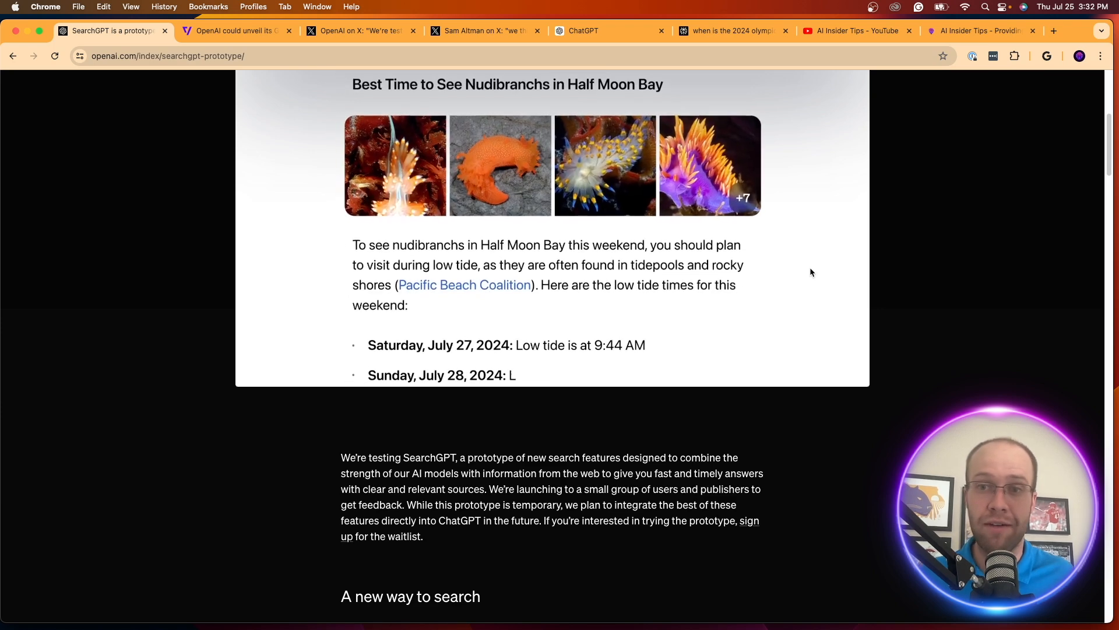
pyautogui.scroll(-3)
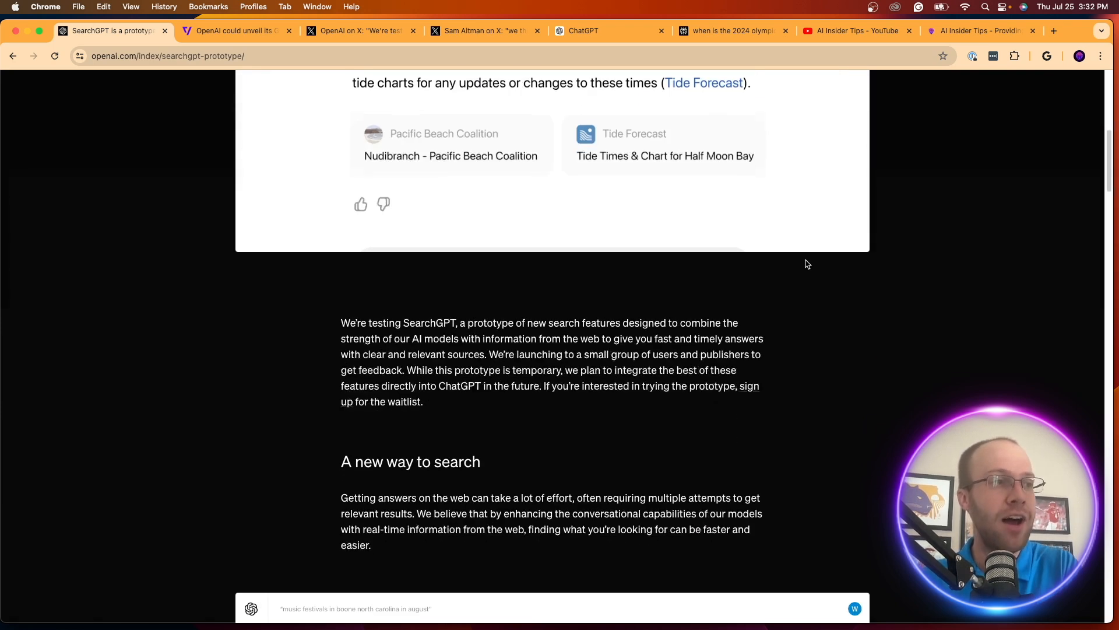
pyautogui.write('will i')
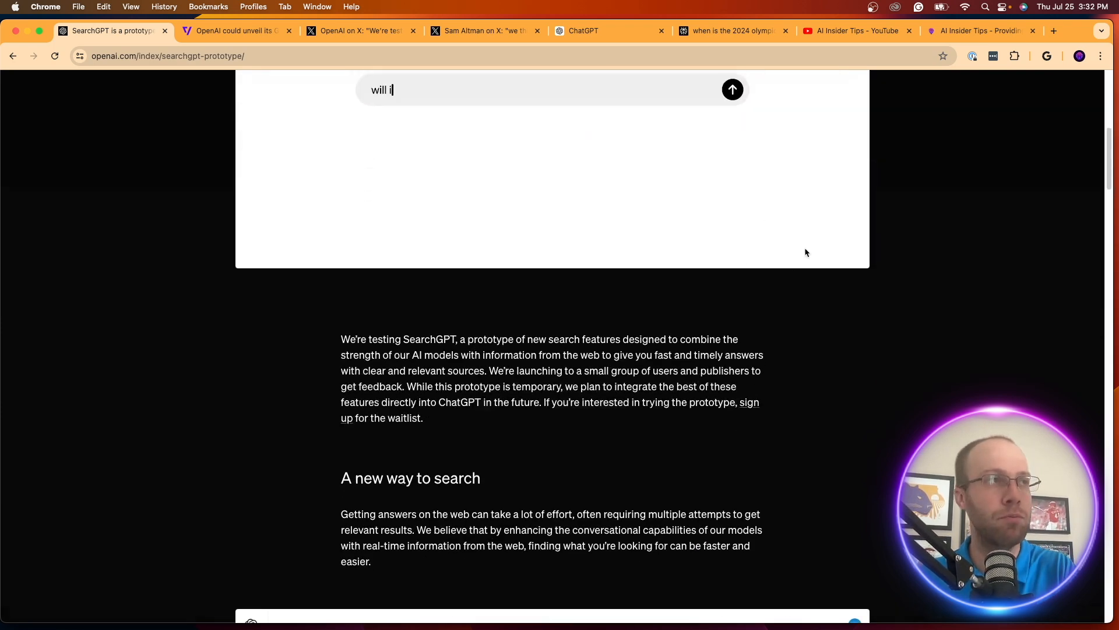
pyautogui.click(855, 31)
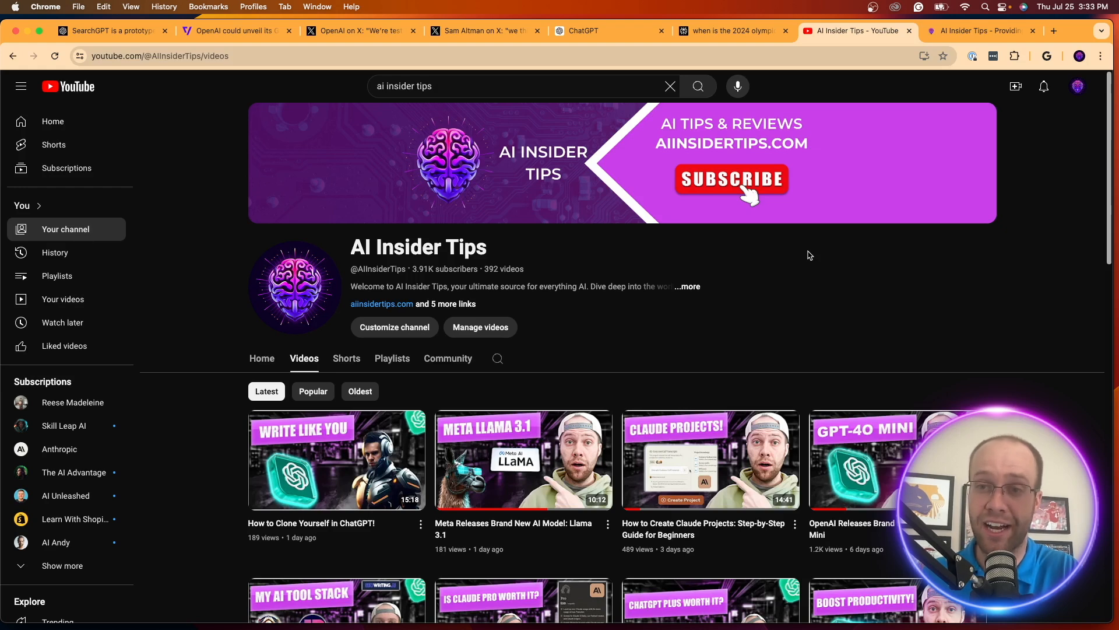
pyautogui.moveTo(845, 292)
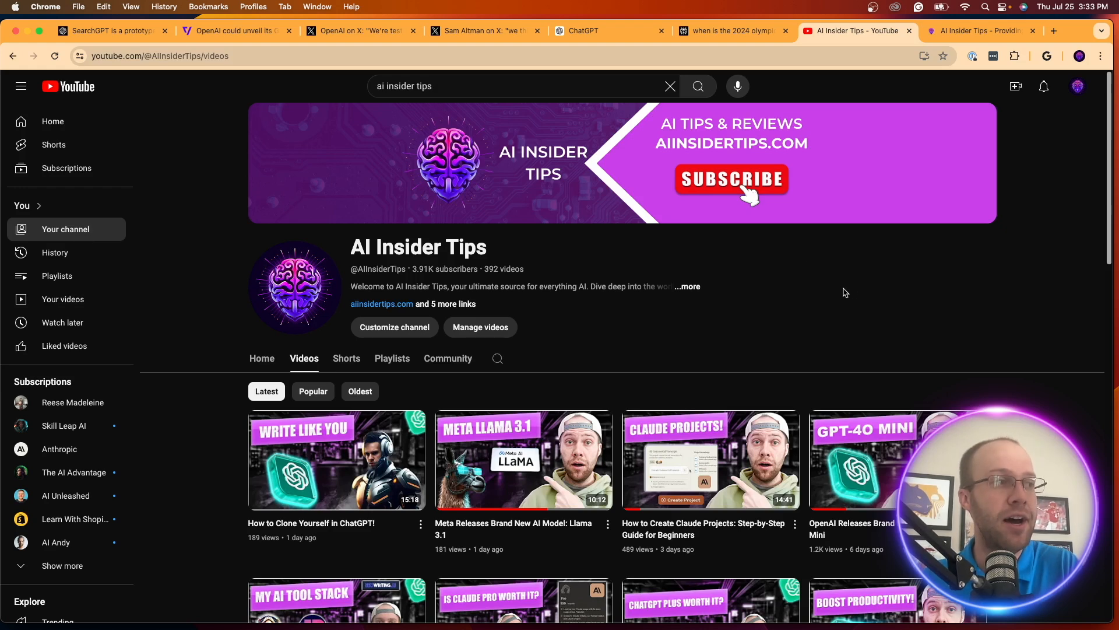
# Scroll through the AI Insider Tips channel's latest videos on its Videos tab
pyautogui.scroll(-3)
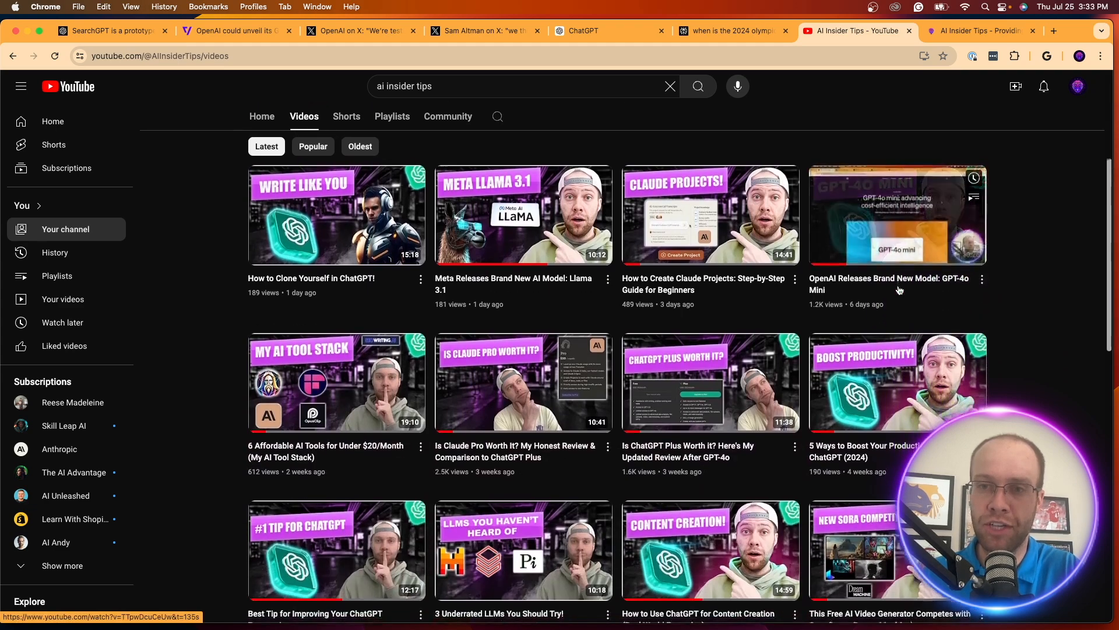
pyautogui.scroll(3)
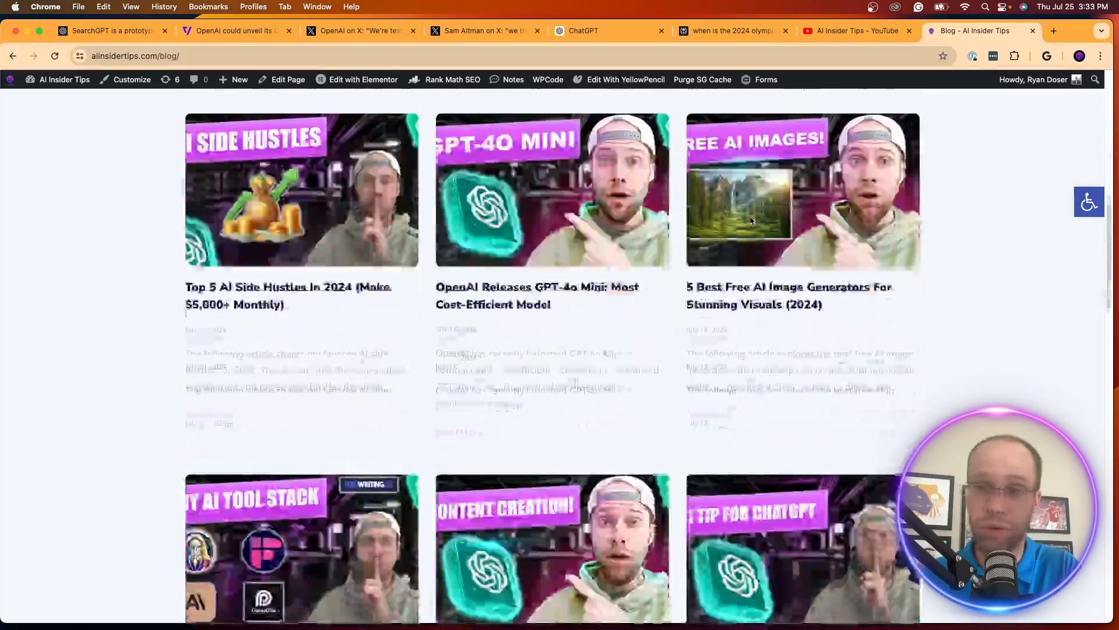
# Scroll the AI Insider Tips blog back to its top and return to the channel's YouTube videos page
pyautogui.scroll(3)
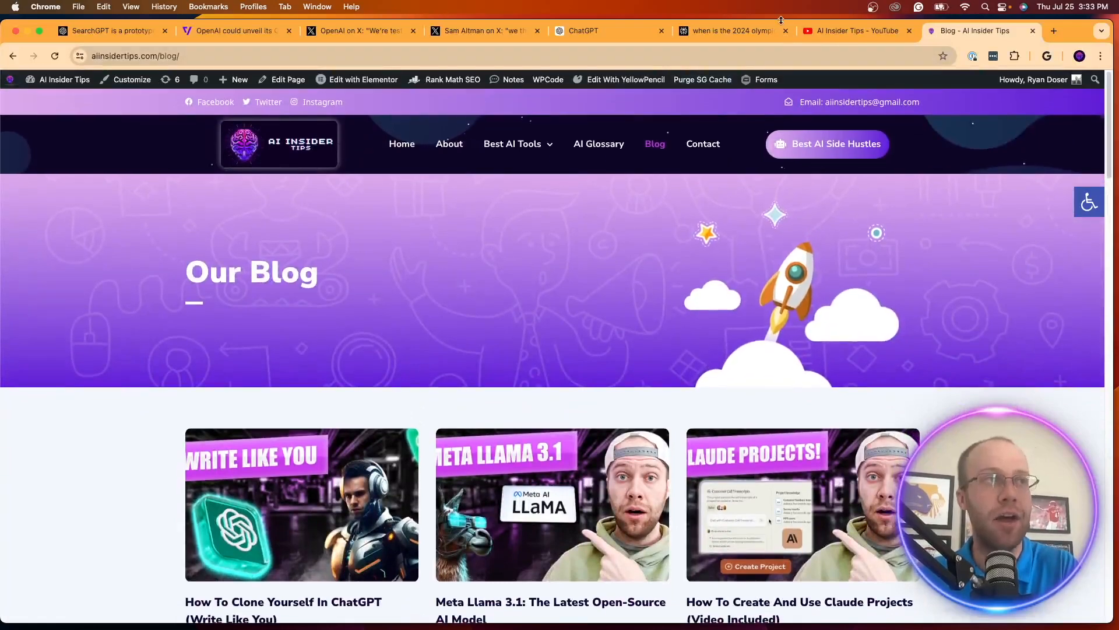
pyautogui.click(850, 31)
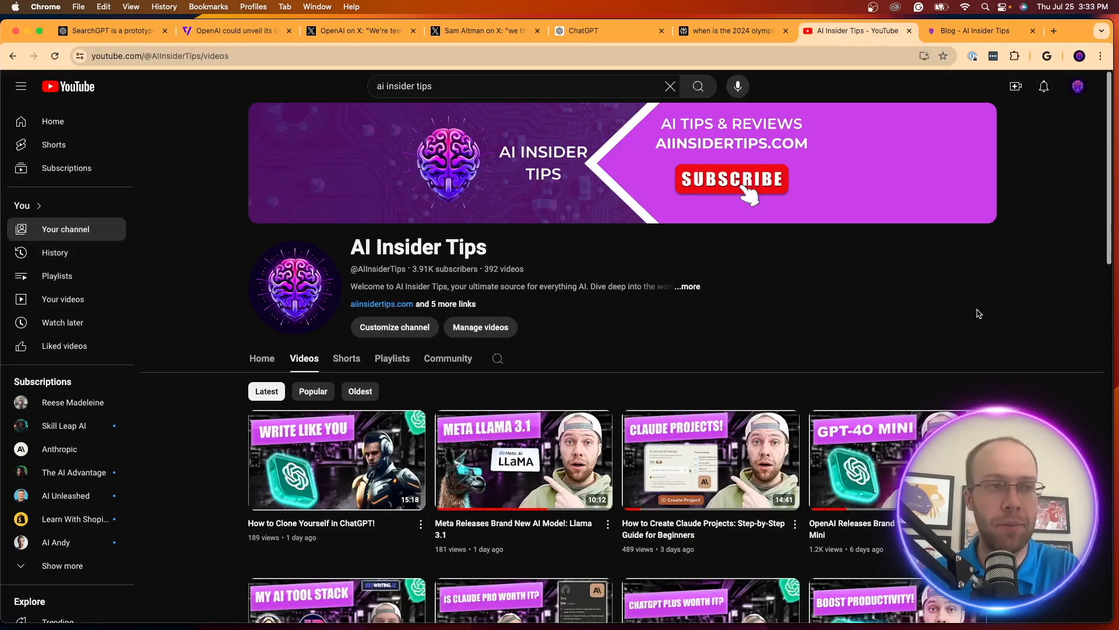